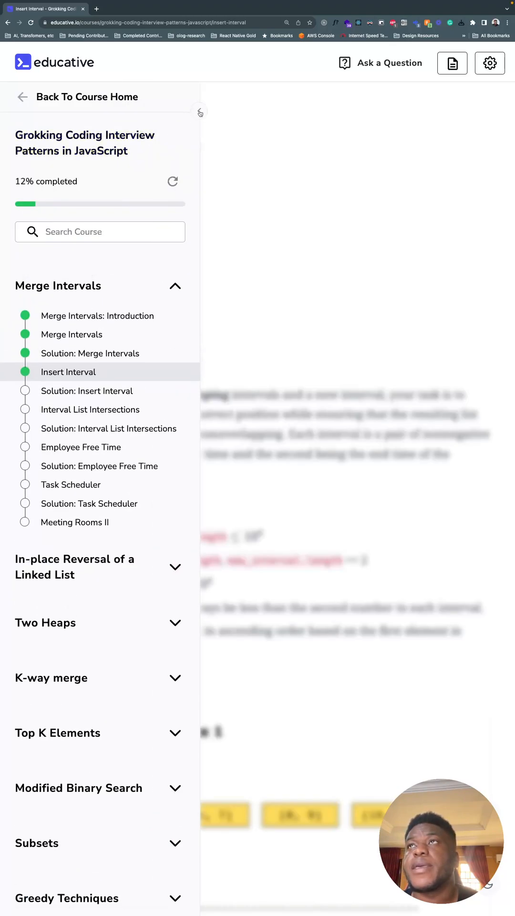
Collapse the course outline and highlight the Insert Interval statement's opening sentences.
left_click(199, 112)
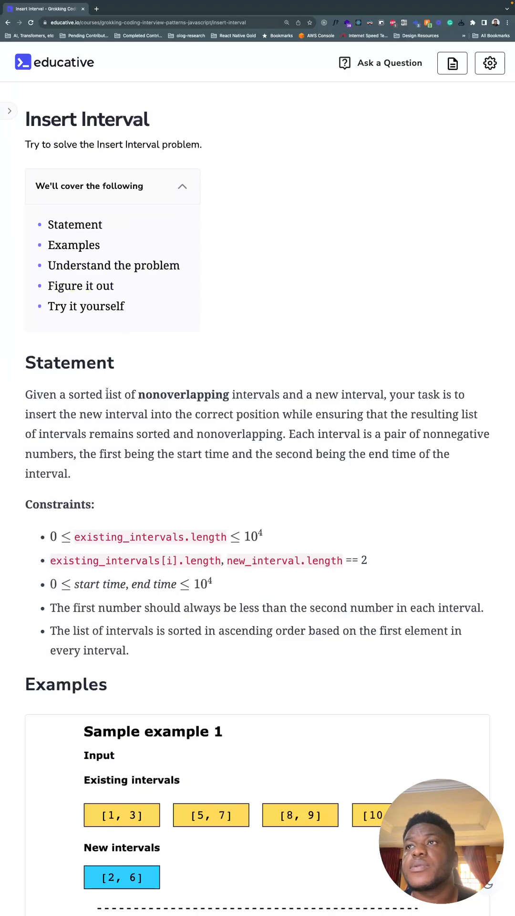
left_click_drag(25, 394, 315, 434)
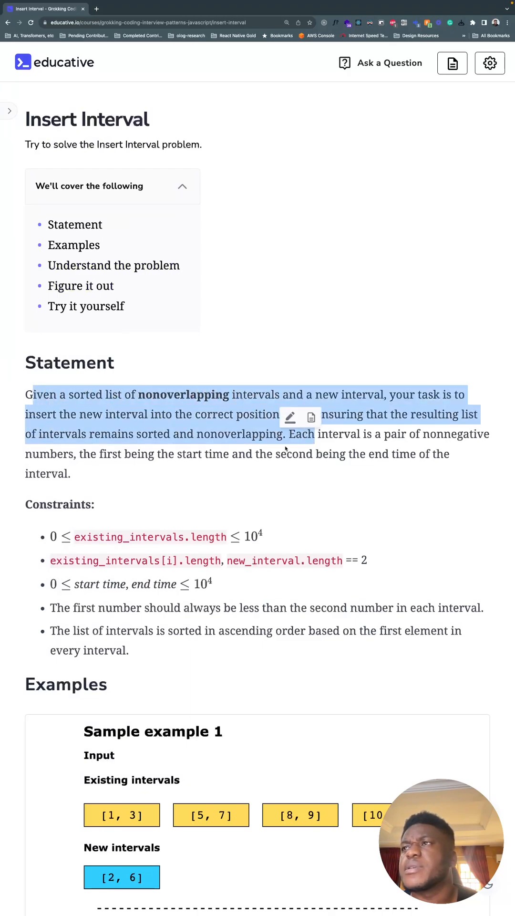
scroll("down", 3)
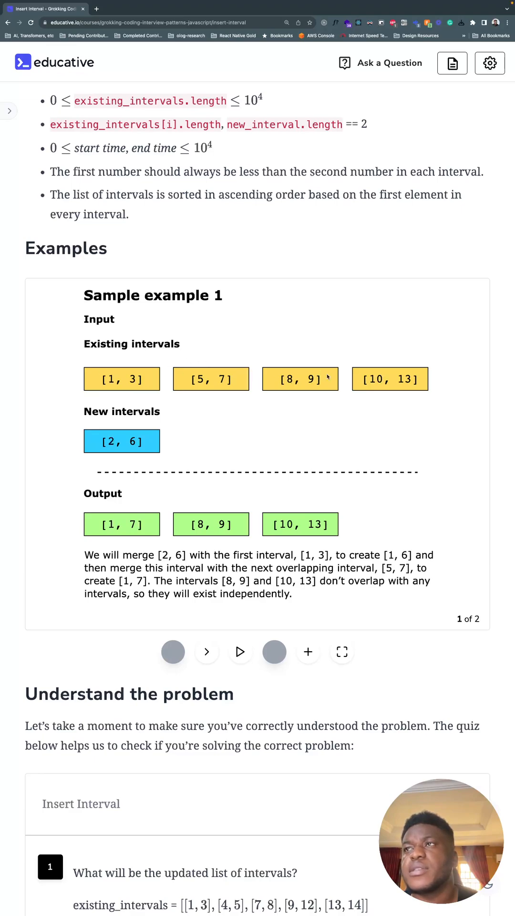
mouse_move(148, 411)
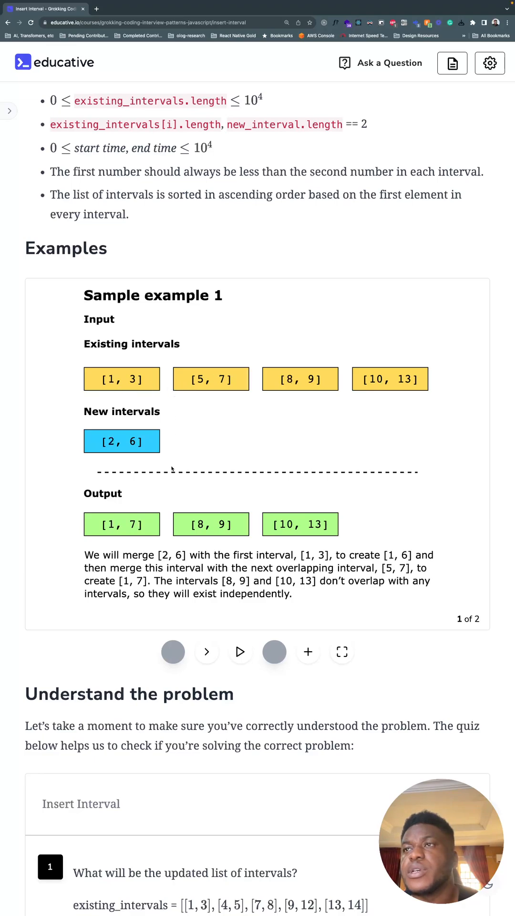
Advance to Sample example 2 and scroll down to the first quiz question.
left_click(206, 652)
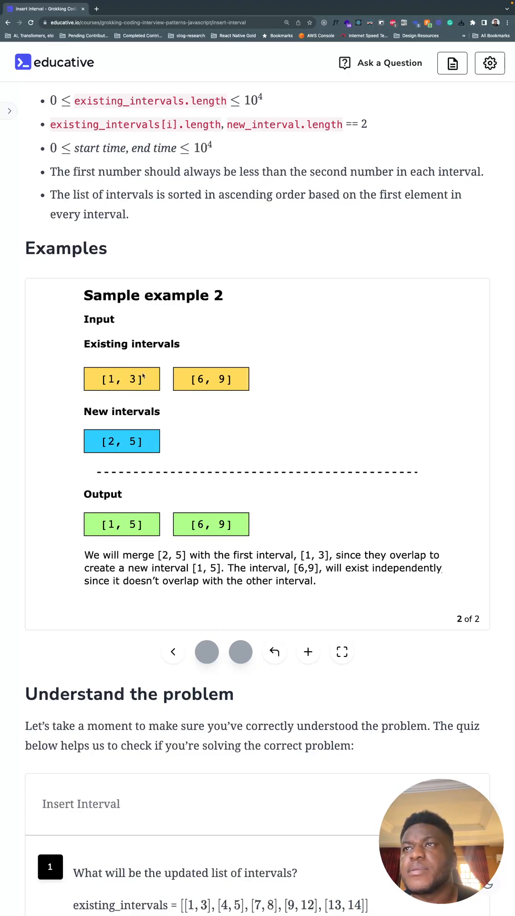
mouse_move(162, 424)
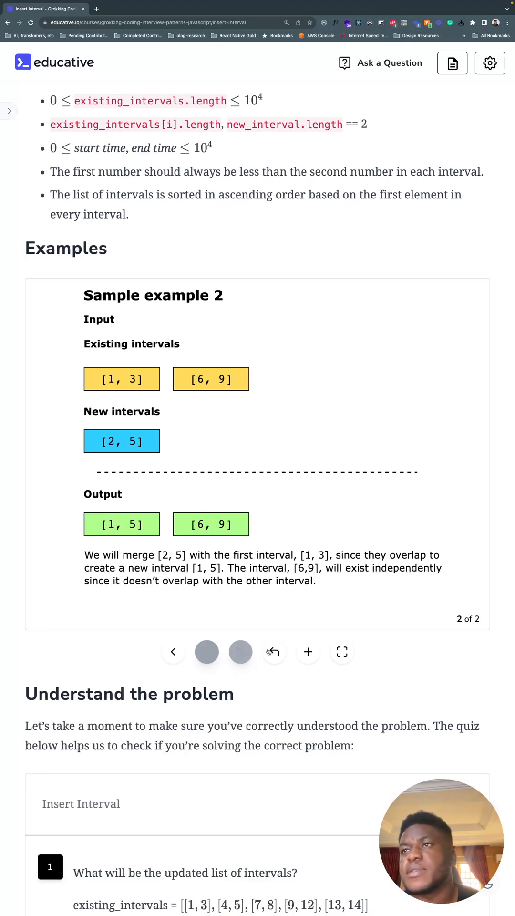
scroll("down", 3)
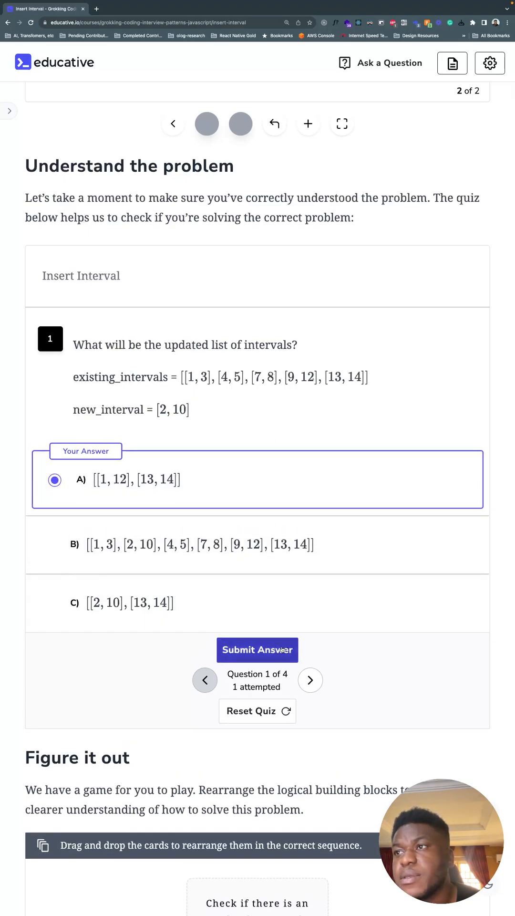
Submit answer A for question 1, then choose and submit D for question 2.
left_click(257, 649)
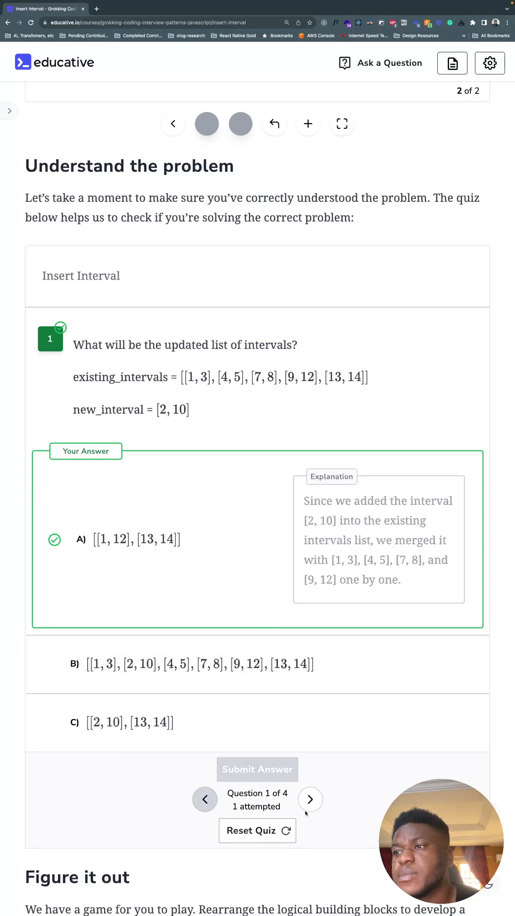
left_click(310, 799)
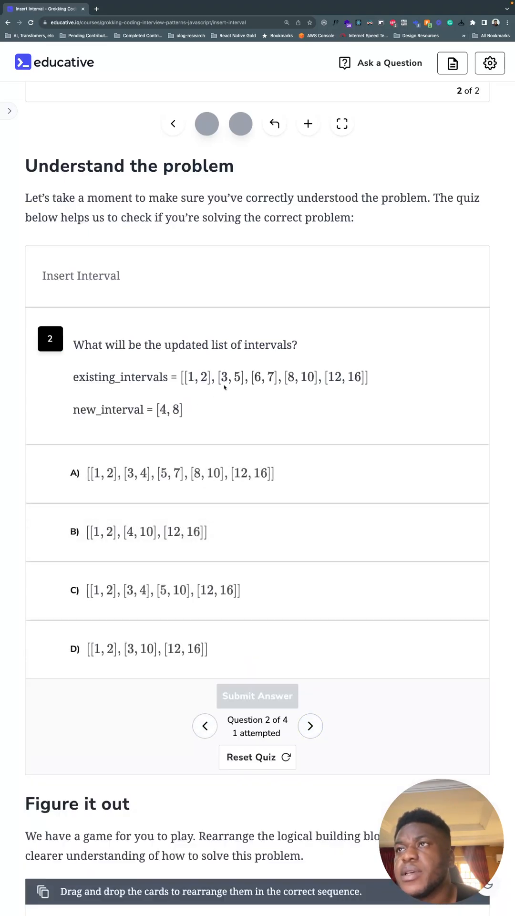
mouse_move(267, 384)
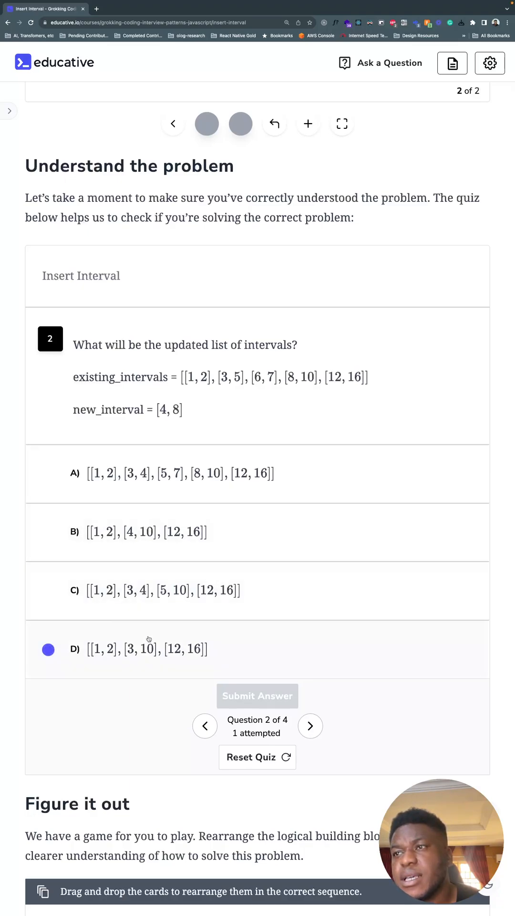
left_click(55, 648)
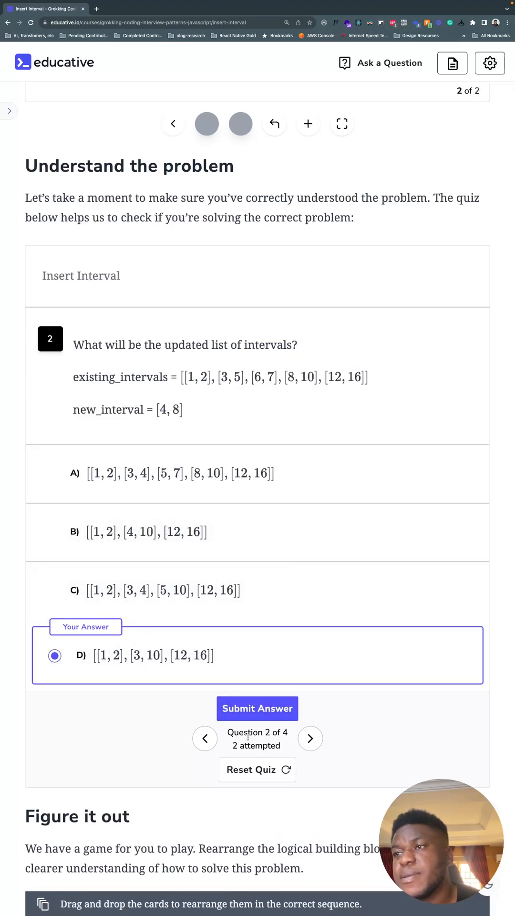
left_click(257, 708)
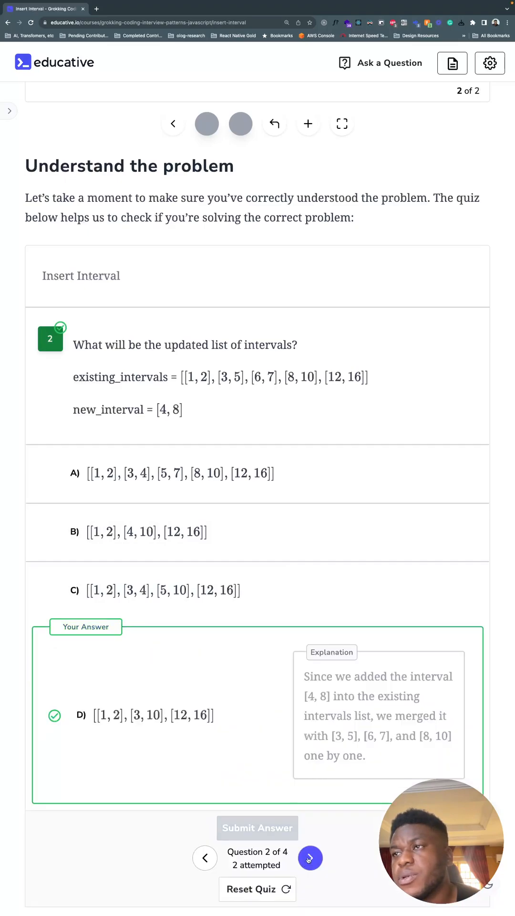
Submit answer A for question 3 and answer B, [[1, 10]], for question 4.
left_click(310, 857)
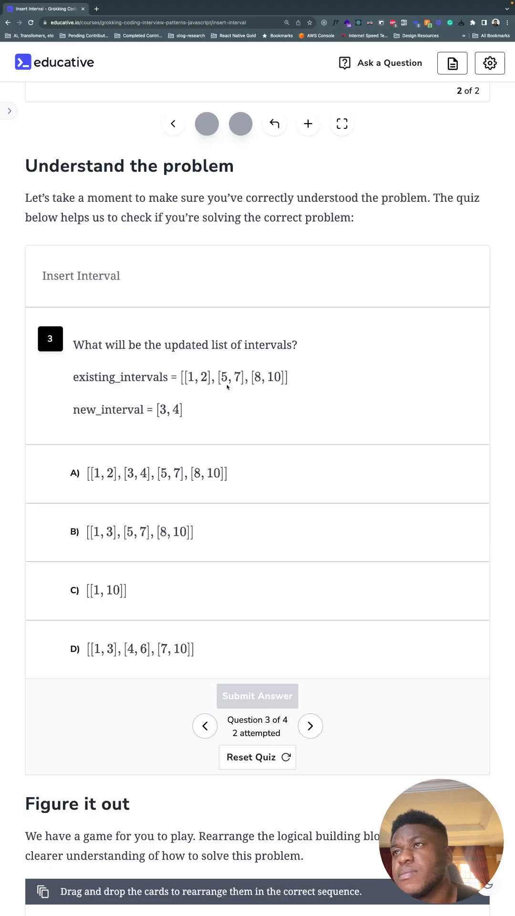
left_click(55, 479)
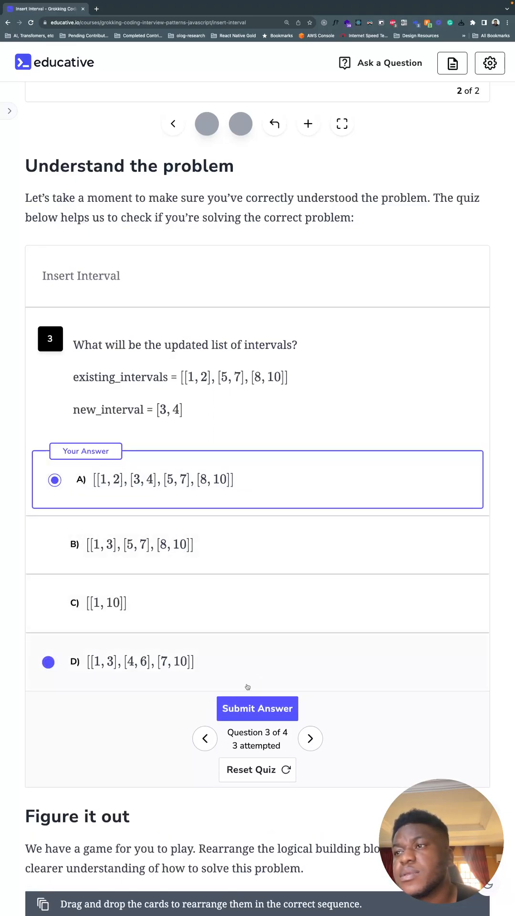
left_click(257, 708)
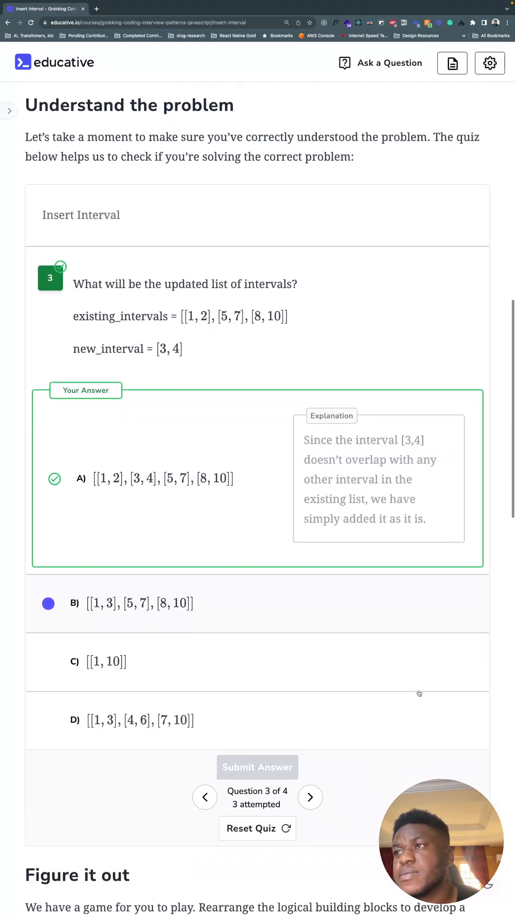
left_click(310, 797)
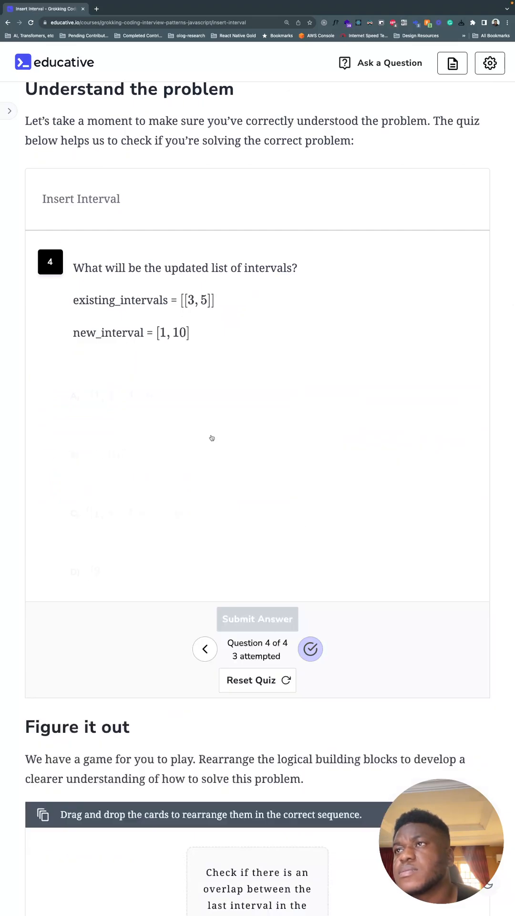
left_click(309, 649)
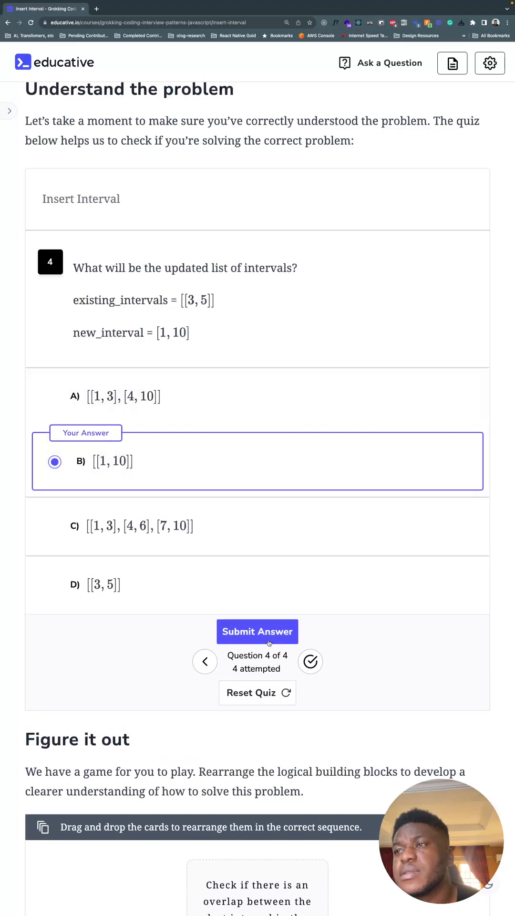
left_click(256, 632)
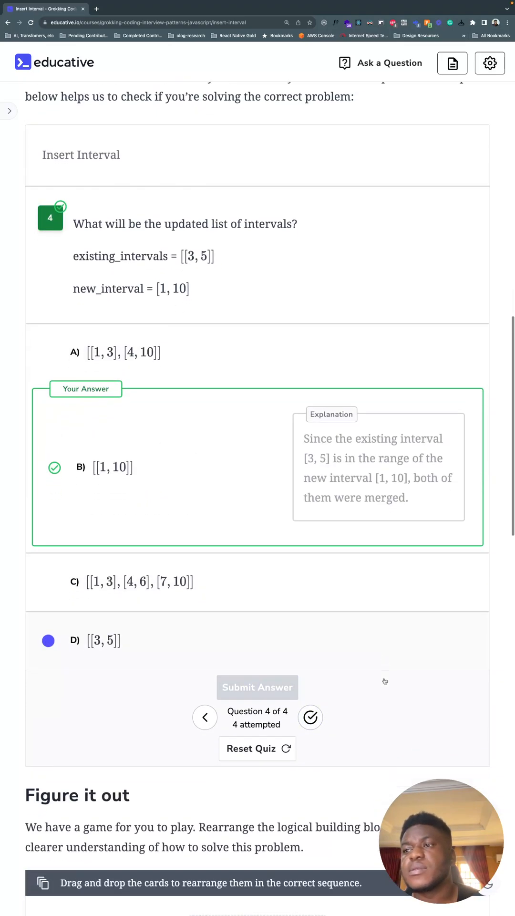
scroll("down", 3)
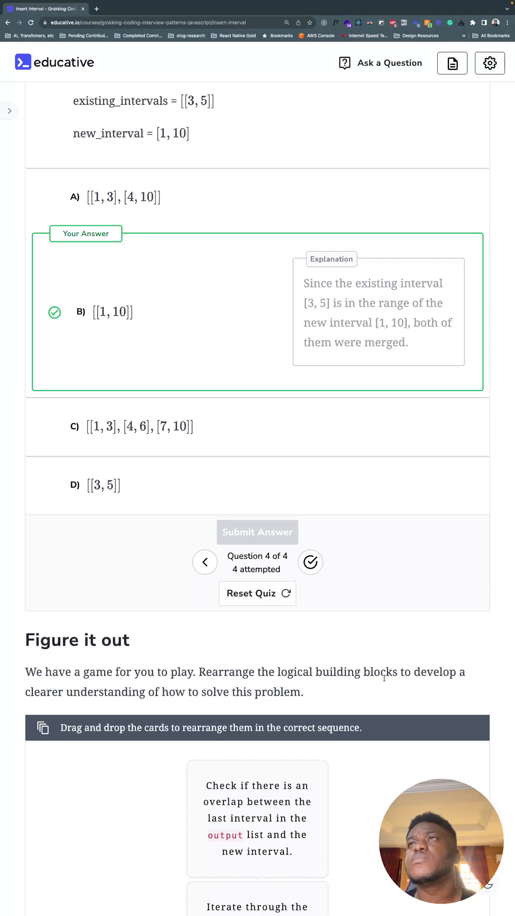
Scroll to the Figure it out cards, reveal the correct step order, and review it.
scroll("down", 3)
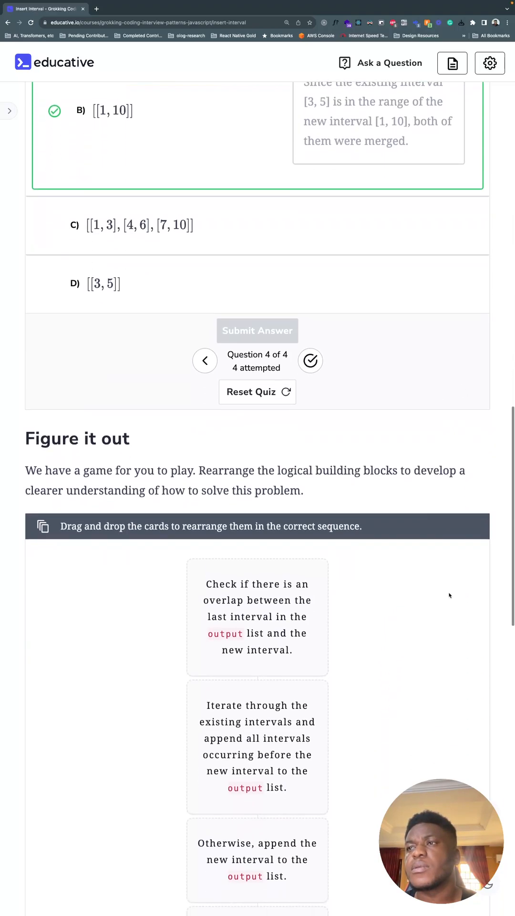
scroll("down", 3)
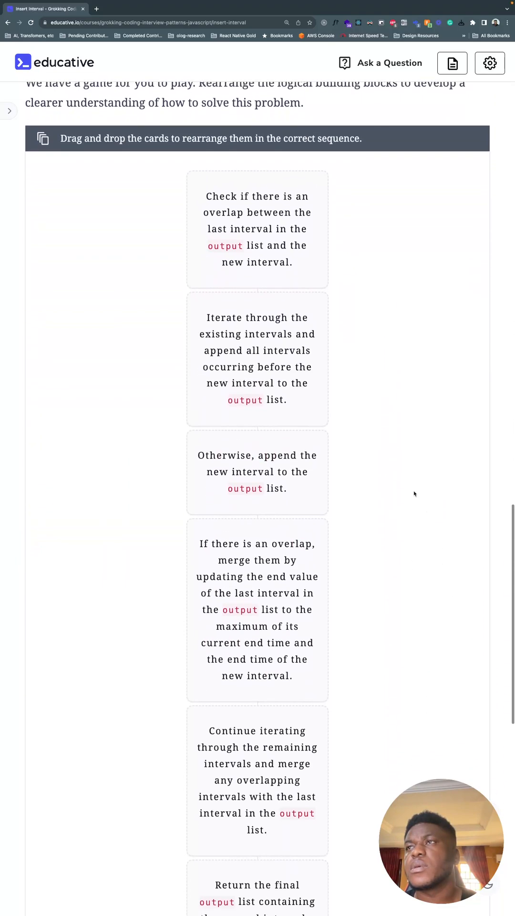
scroll("down", 3)
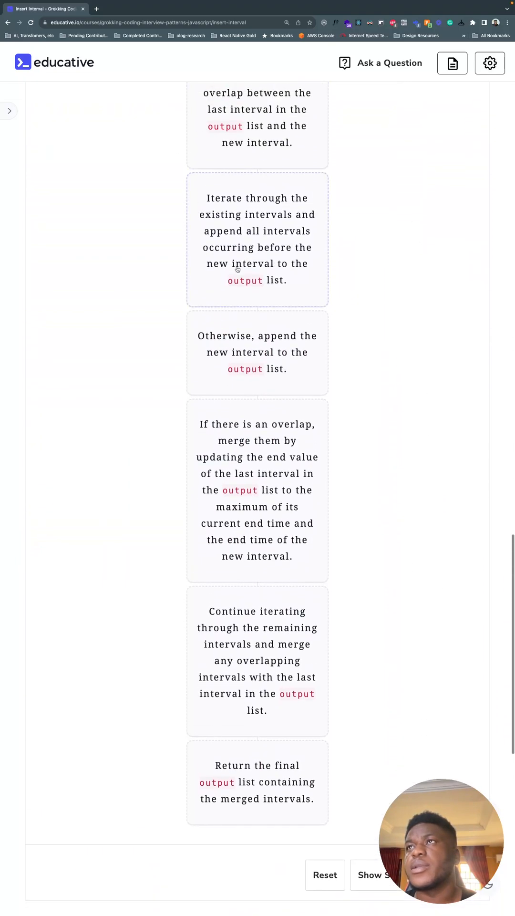
scroll("down", 3)
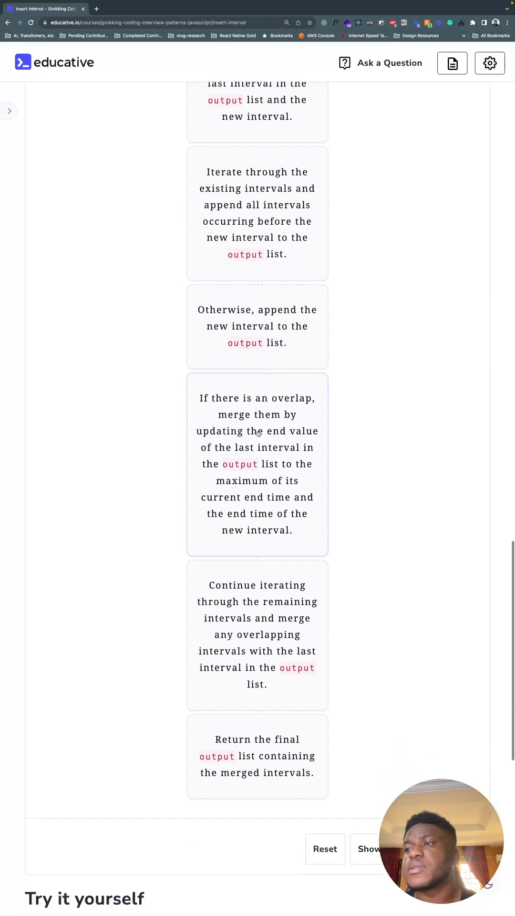
left_click(325, 794)
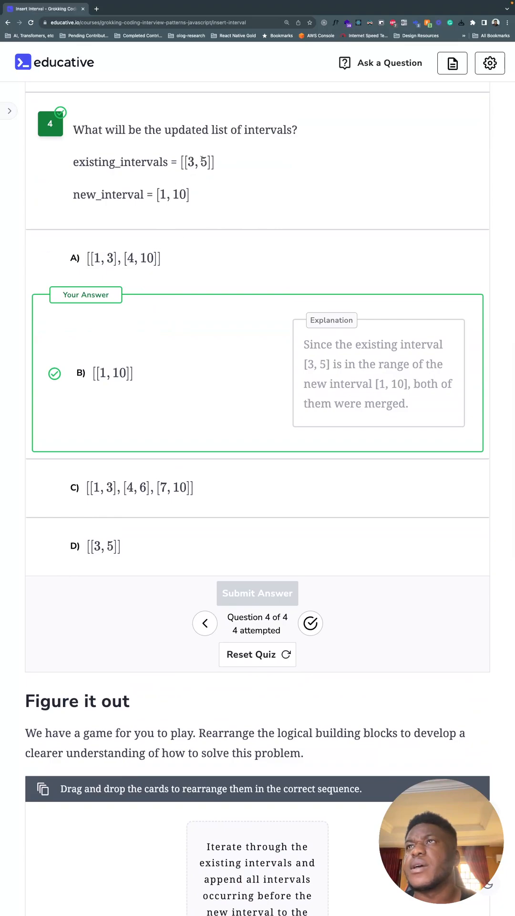
mouse_move(229, 299)
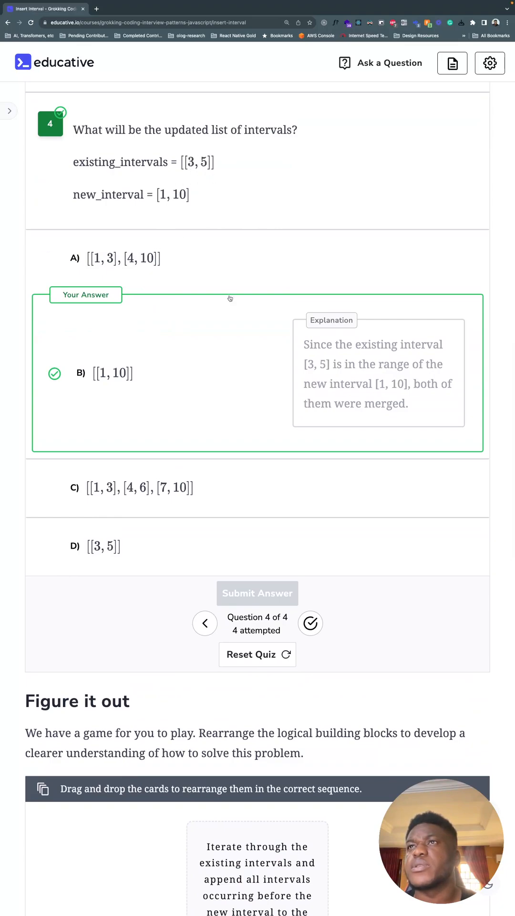
scroll("down", 3)
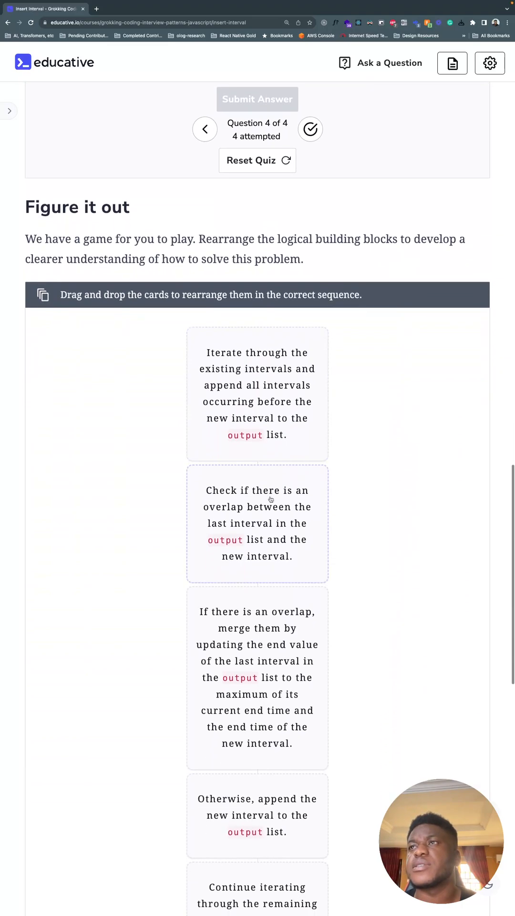
mouse_move(378, 322)
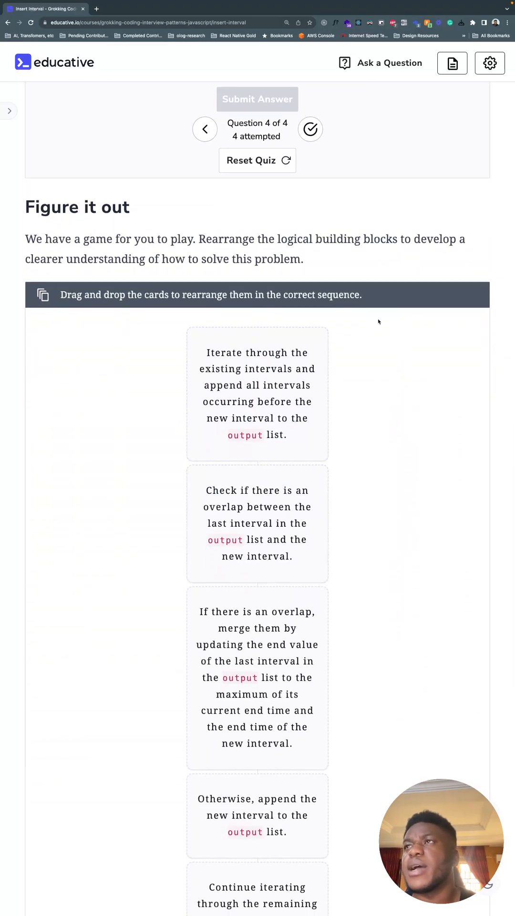
scroll("down", 3)
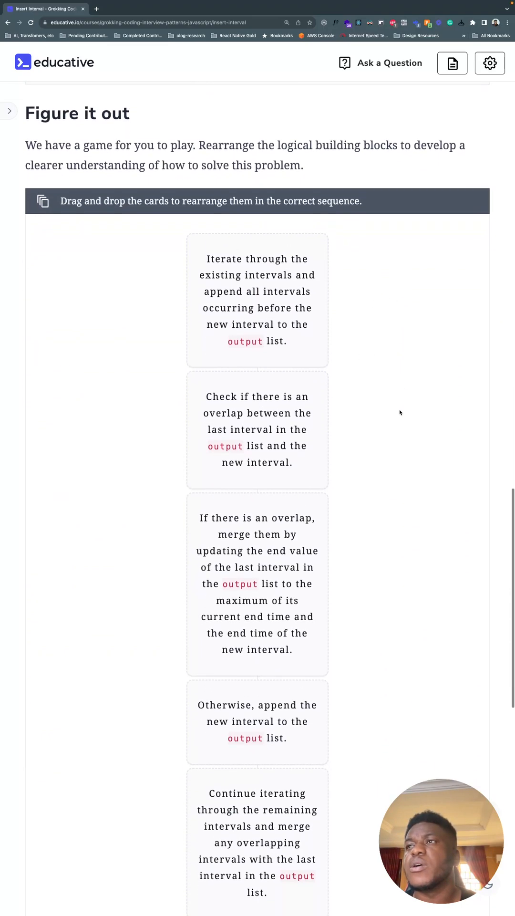
scroll("down", 3)
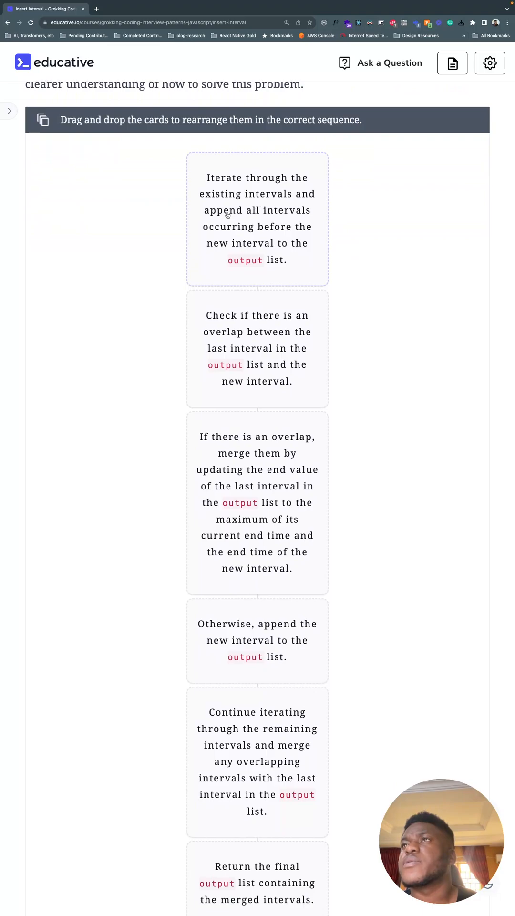
mouse_move(280, 240)
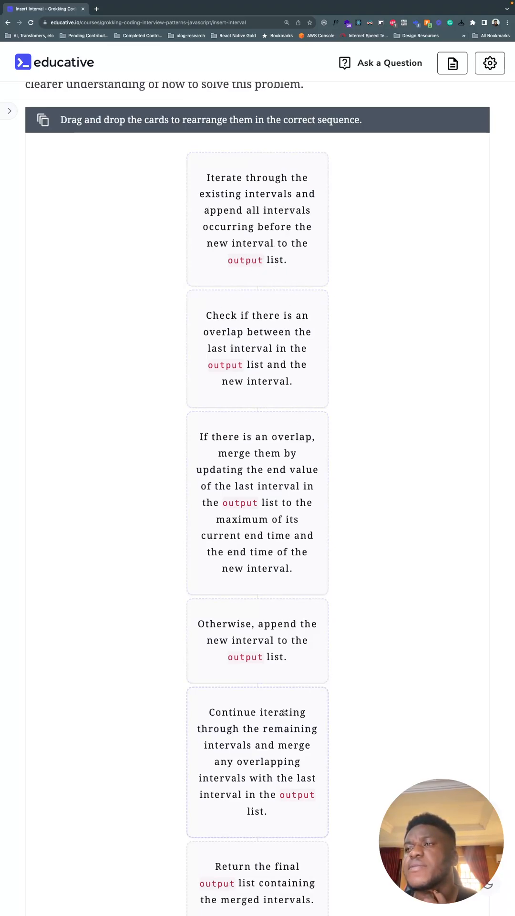
scroll("down", 3)
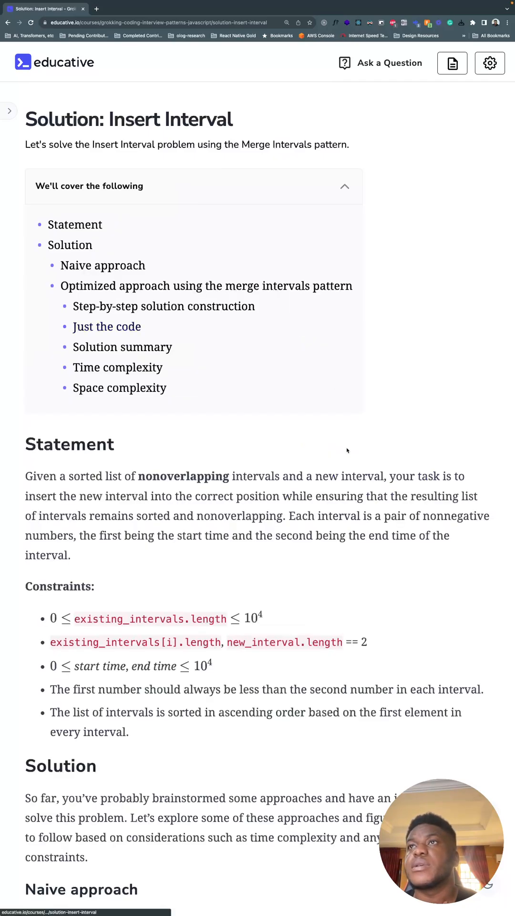
Scroll to the merge-intervals walkthrough and advance it to slide 2, adding [1, 3].
scroll("down", 3)
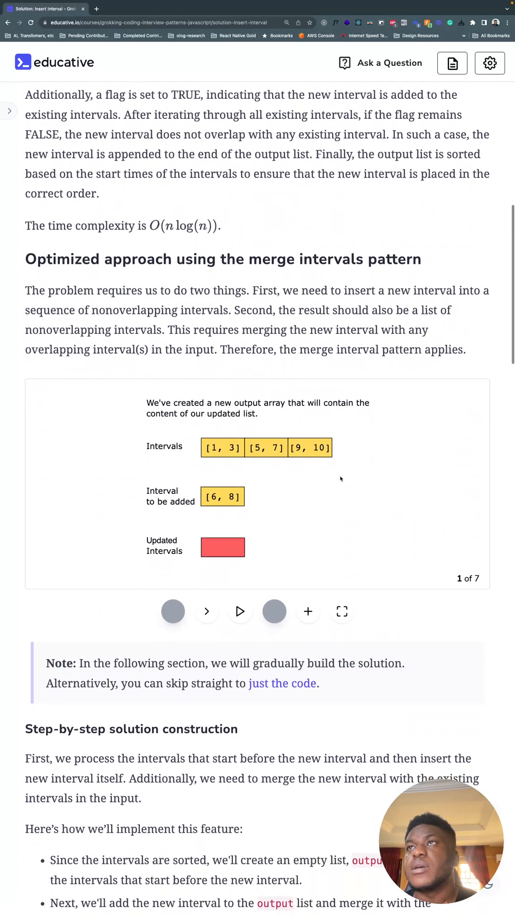
scroll("down", 3)
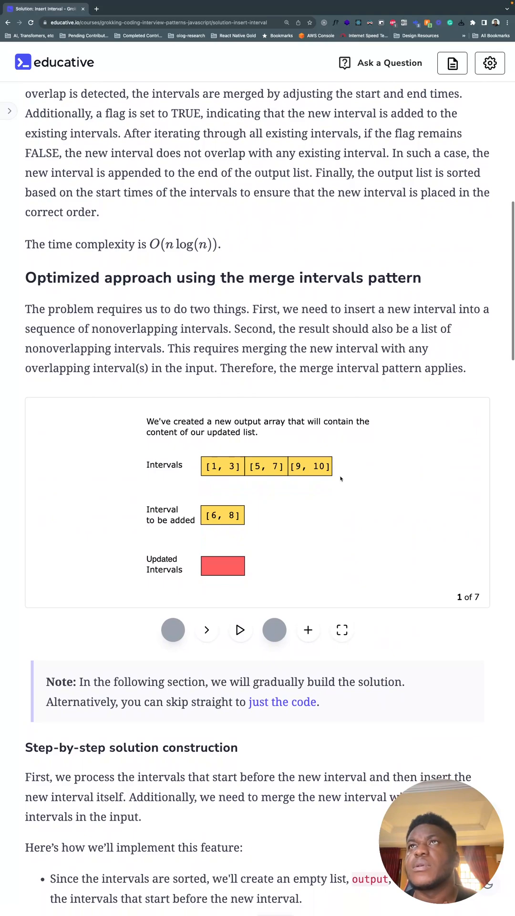
scroll("up", 3)
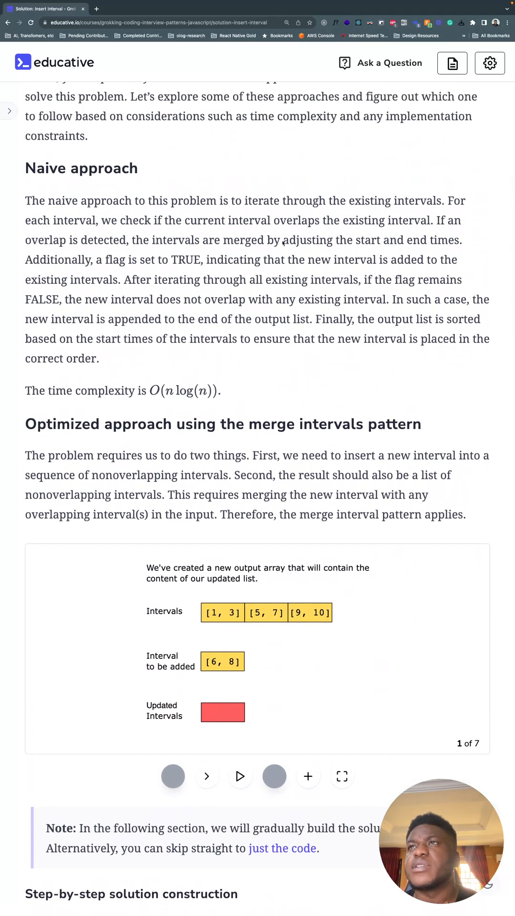
scroll("down", 3)
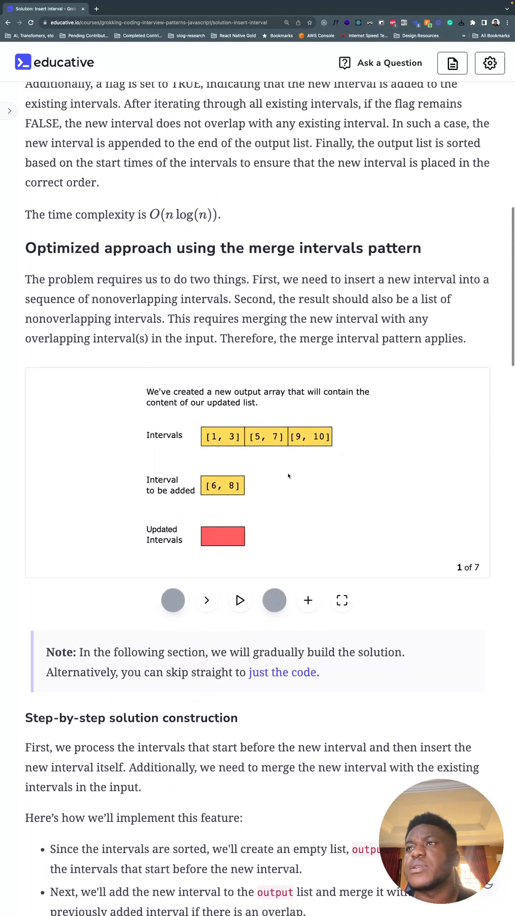
left_click_drag(173, 391, 335, 391)
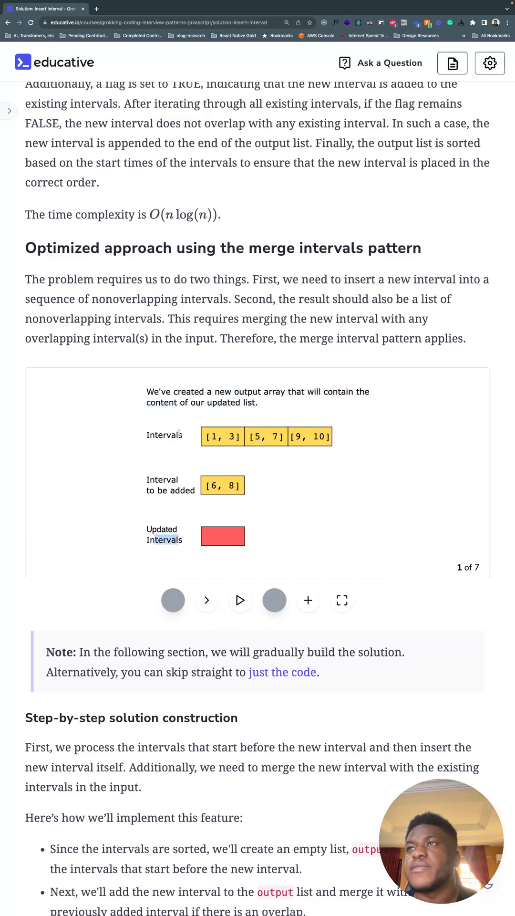
left_click(206, 600)
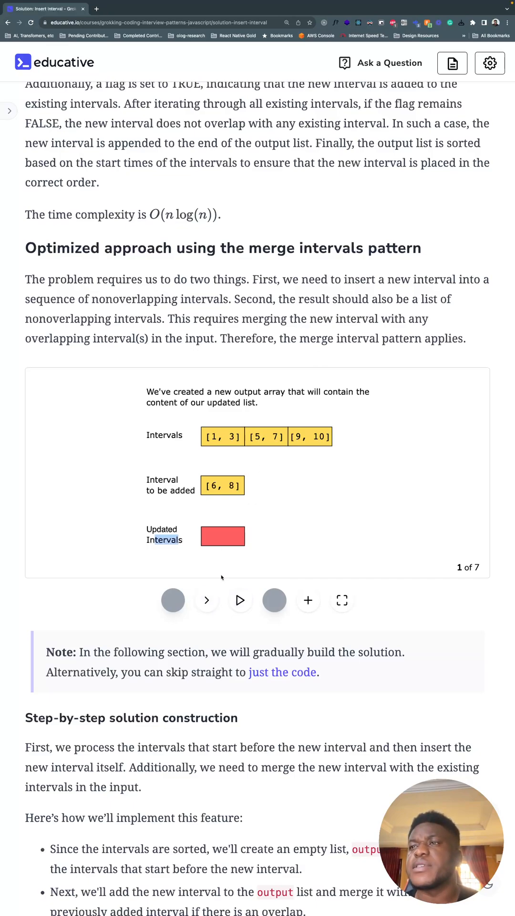
left_click(206, 600)
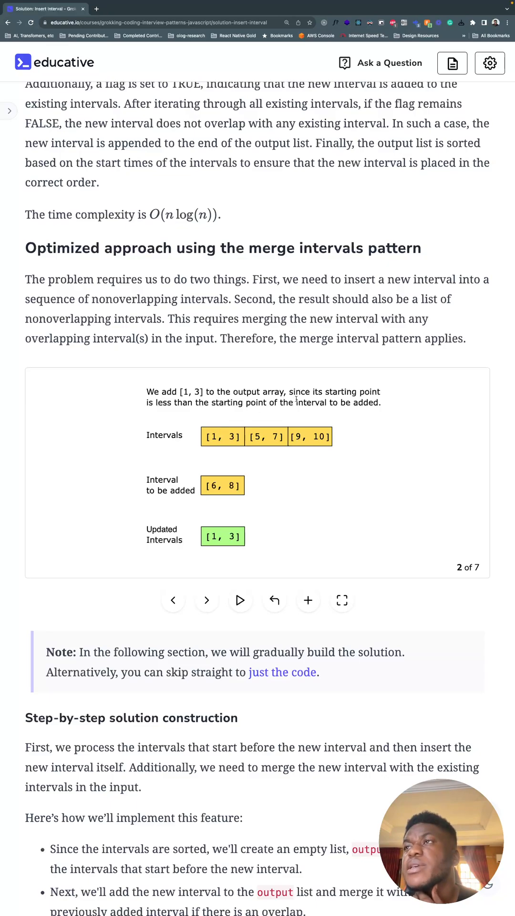
Step the walkthrough through slides 3 and 4, highlighting the current interval [1, 3].
left_click_drag(290, 391, 346, 391)
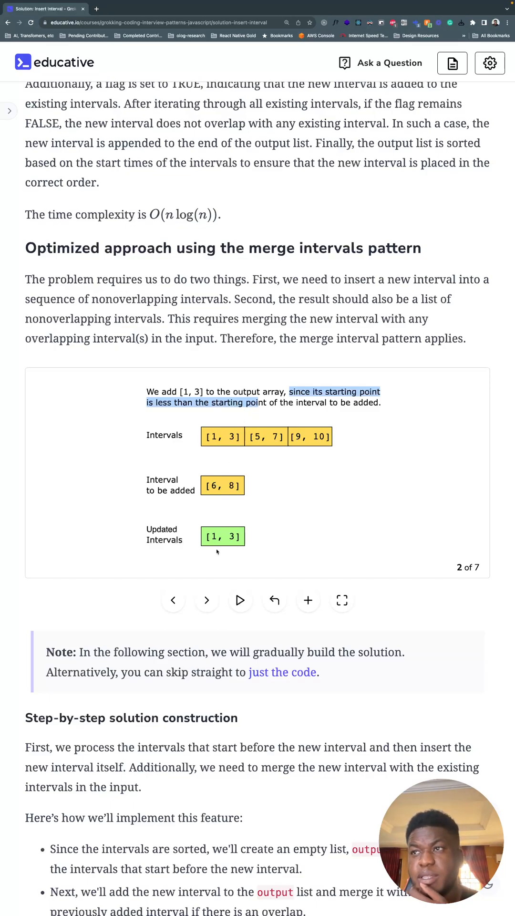
left_click(207, 600)
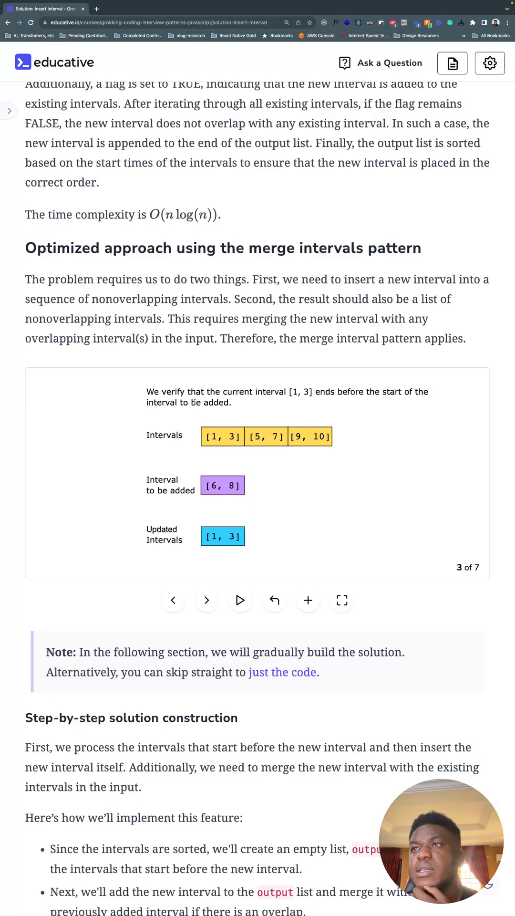
left_click_drag(186, 391, 358, 391)
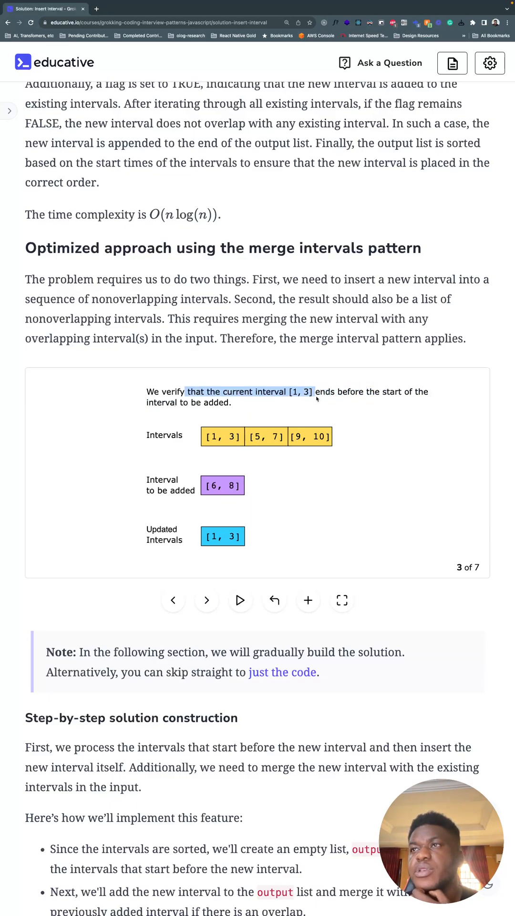
left_click(206, 600)
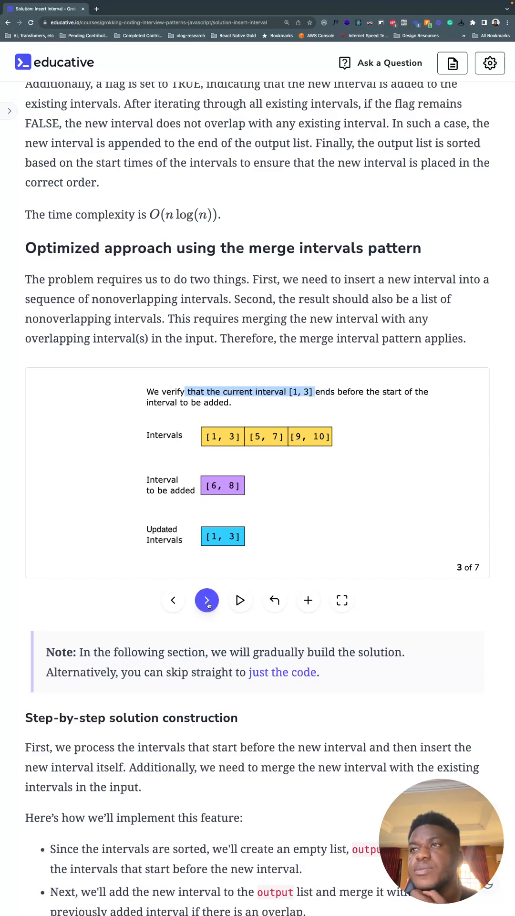
left_click(206, 600)
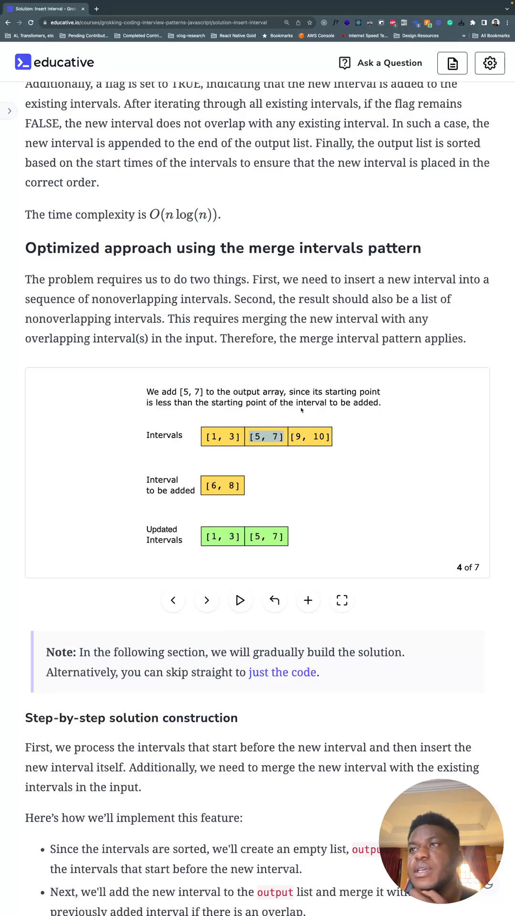
mouse_move(253, 510)
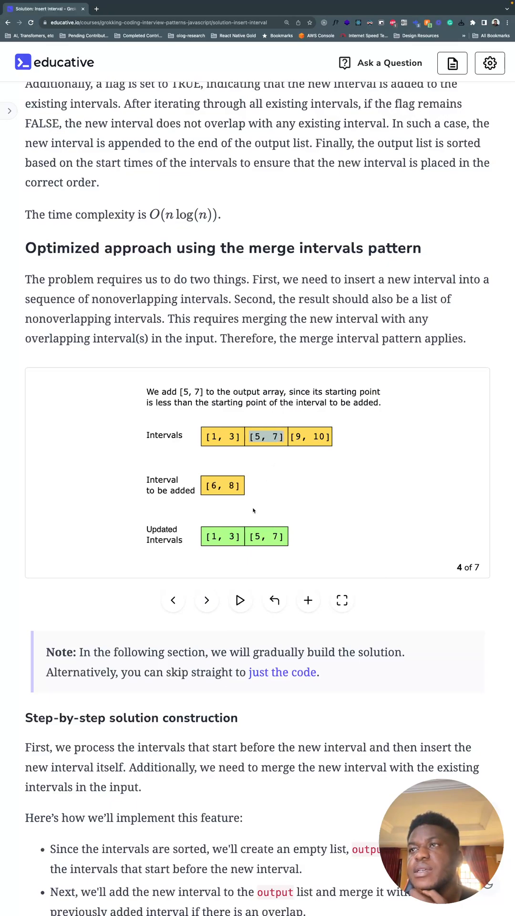
Follow the [5, 7] overlap merging into [5, 8] through to slide 7.
left_click(206, 600)
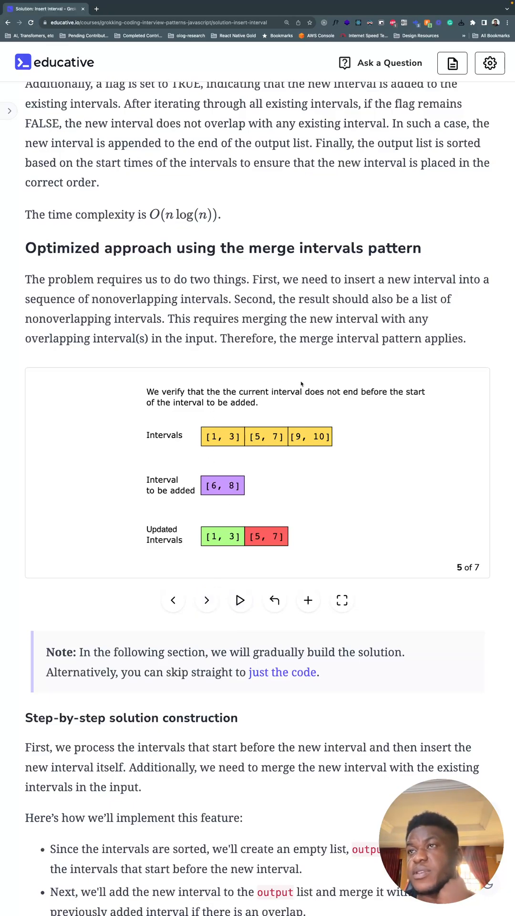
left_click_drag(206, 403, 258, 403)
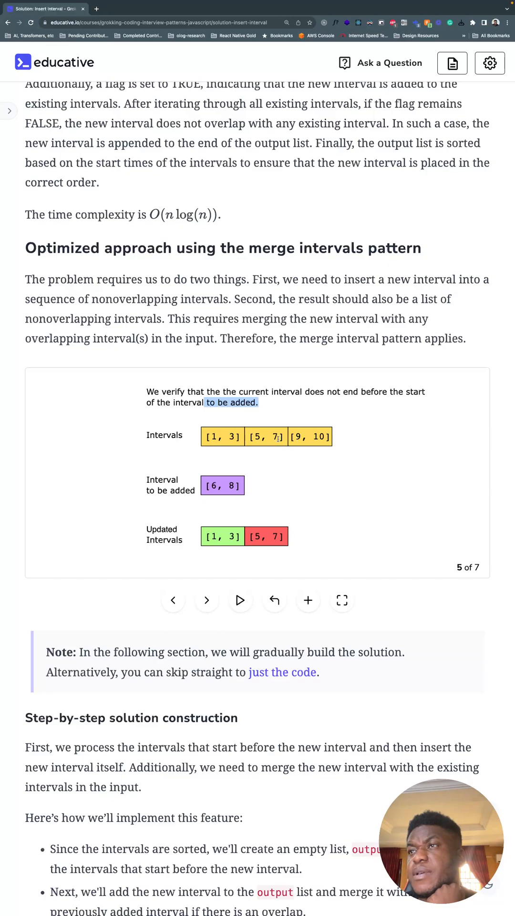
left_click(207, 600)
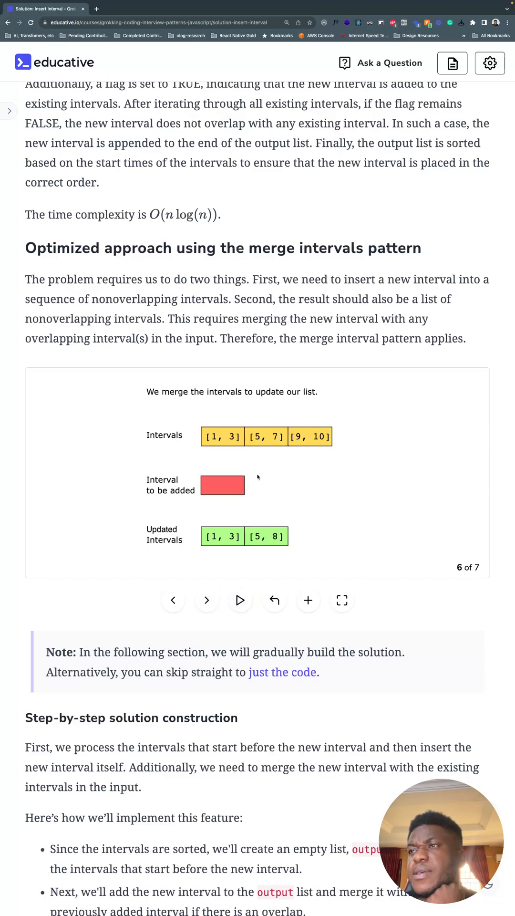
left_click(173, 600)
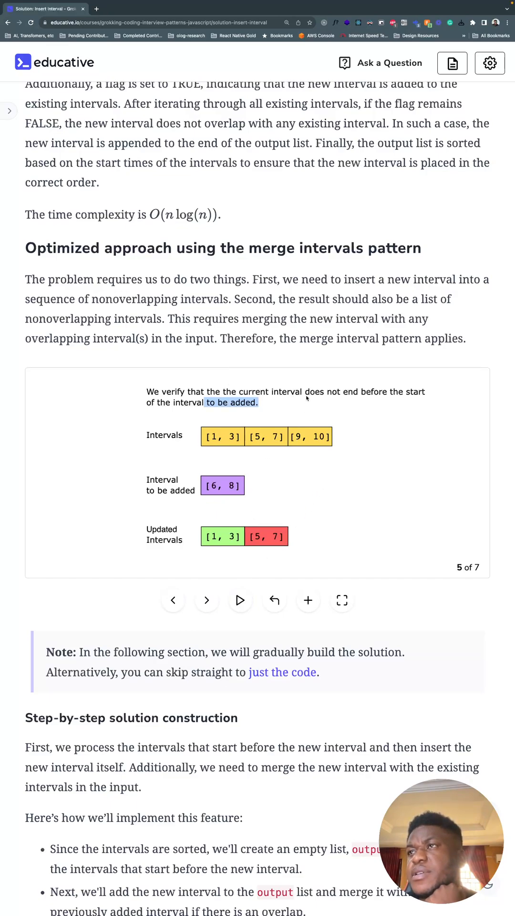
mouse_move(391, 404)
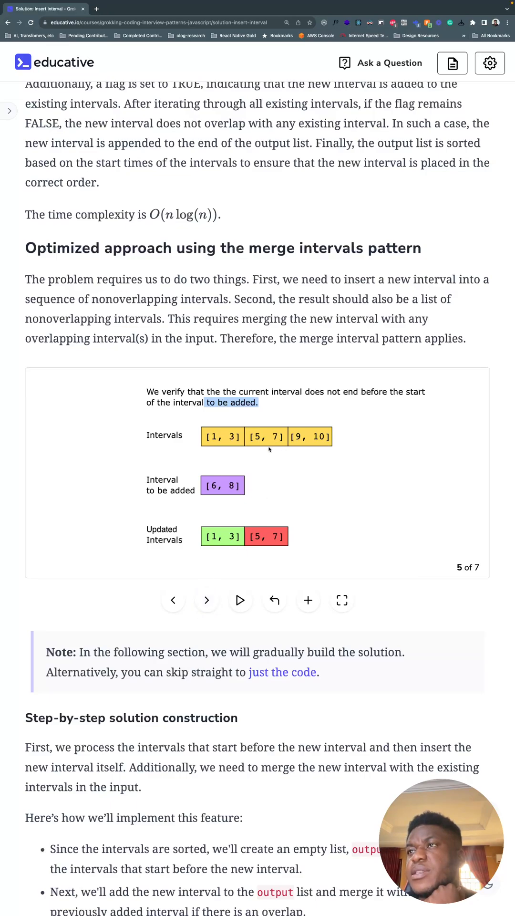
left_click(206, 600)
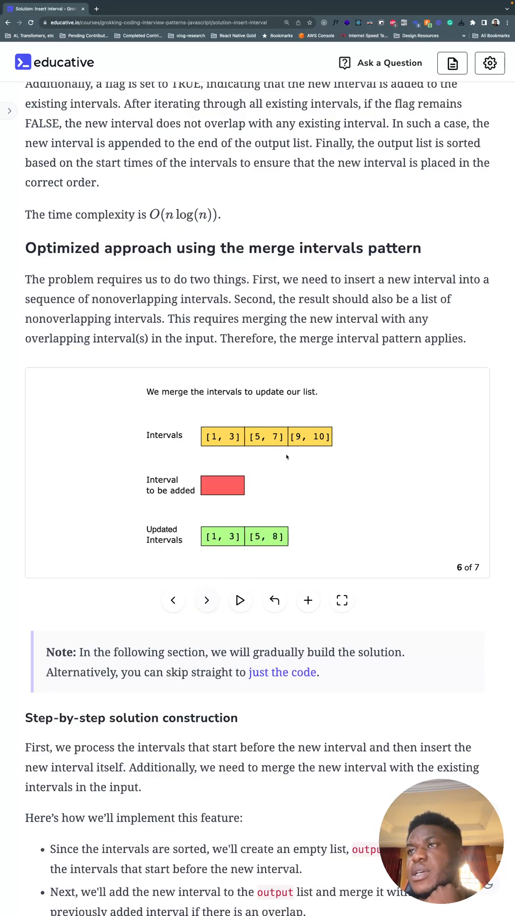
left_click(206, 600)
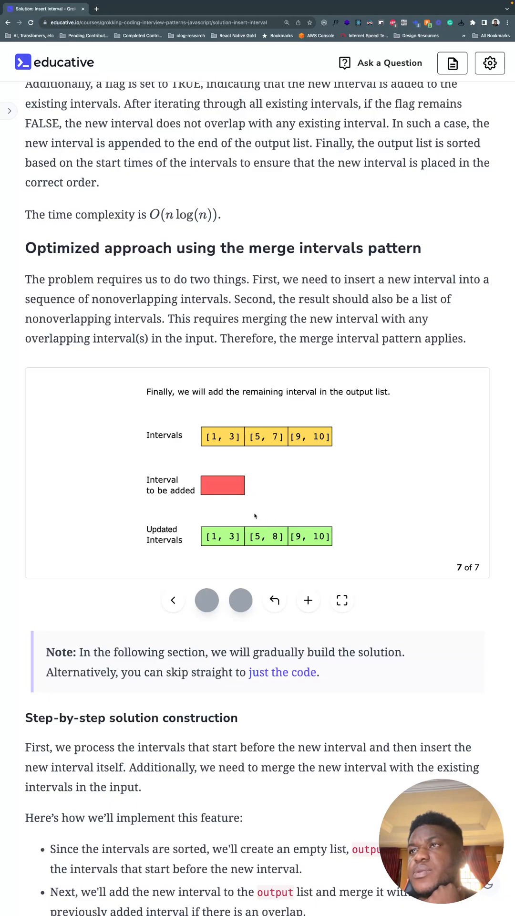
Scroll through the step-by-step solution code to 'Just the code' and 'Solution summary'.
scroll("down", 3)
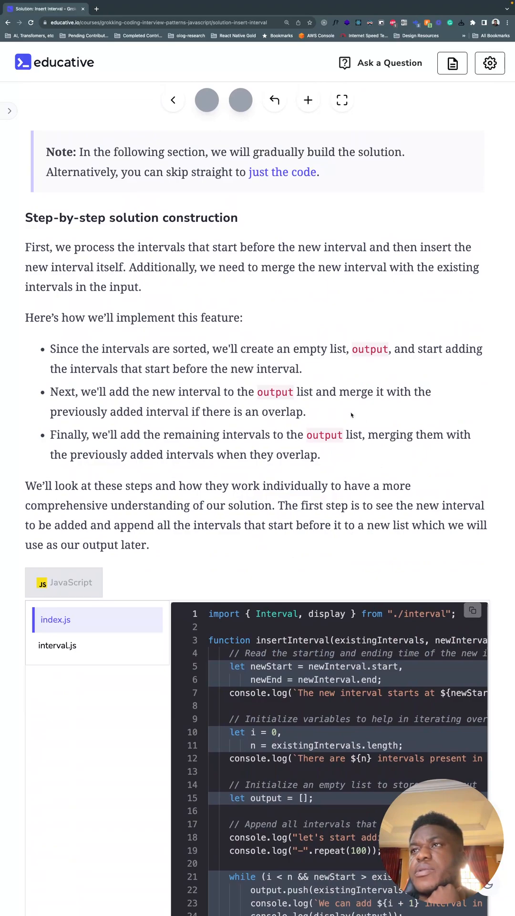
mouse_move(215, 468)
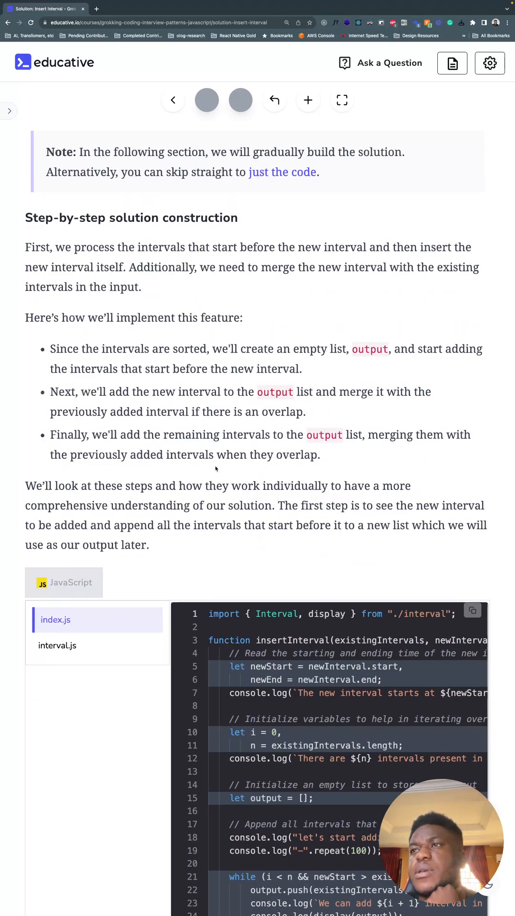
scroll("down", 3)
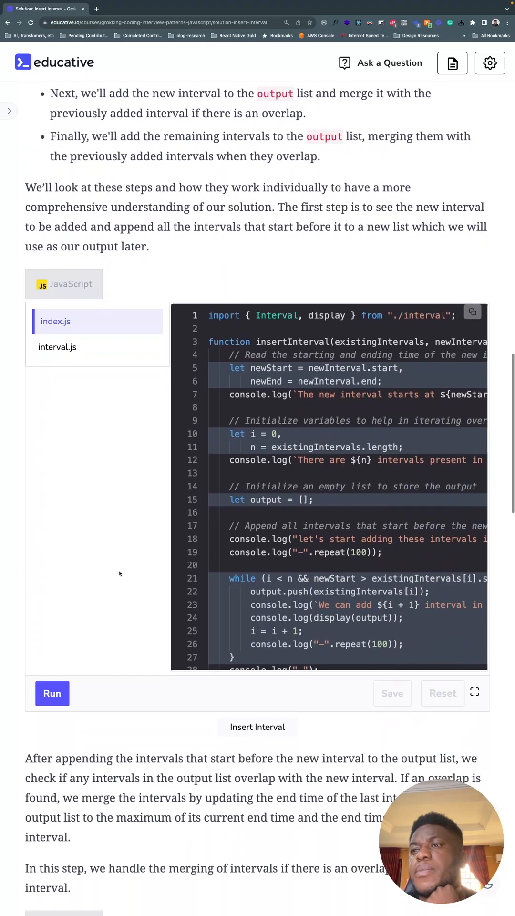
scroll("down", 3)
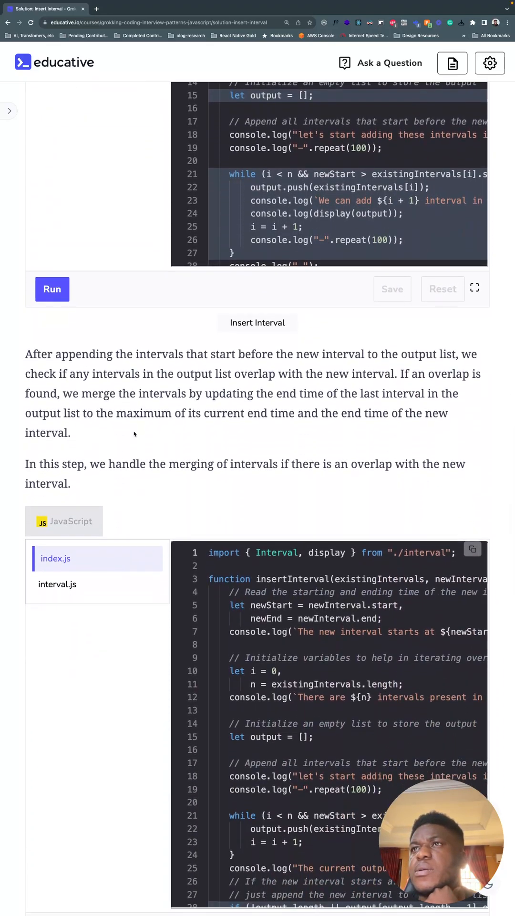
scroll("down", 3)
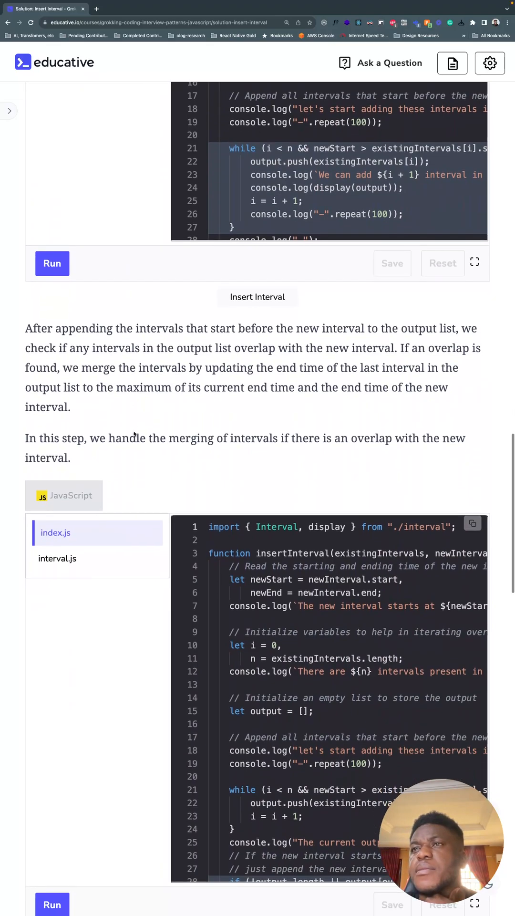
scroll("down", 3)
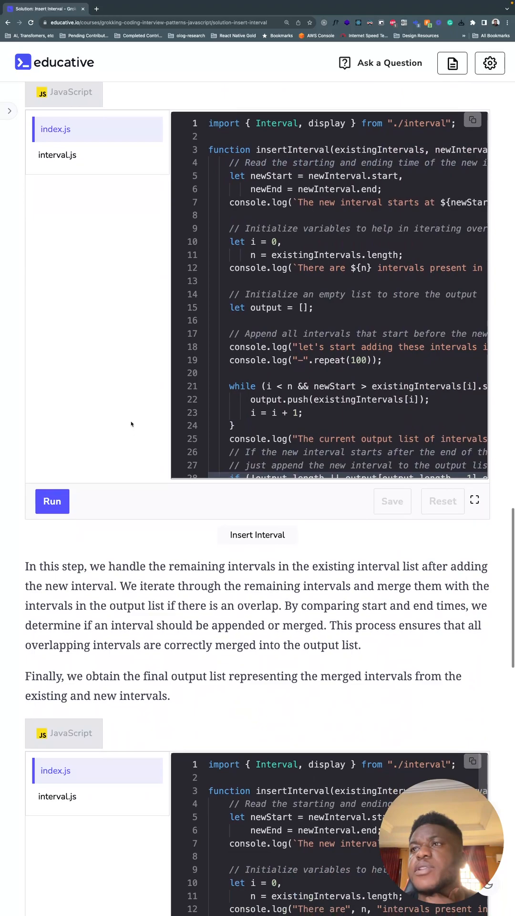
scroll("down", 3)
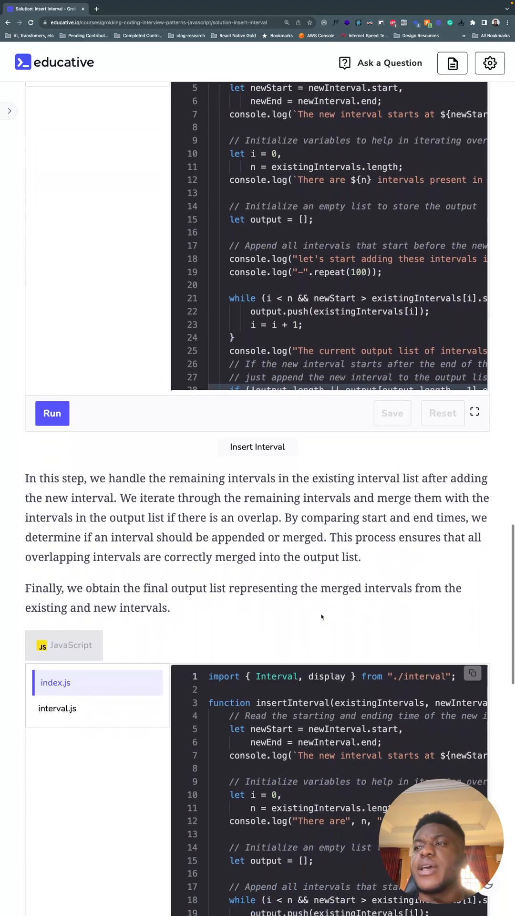
scroll("down", 3)
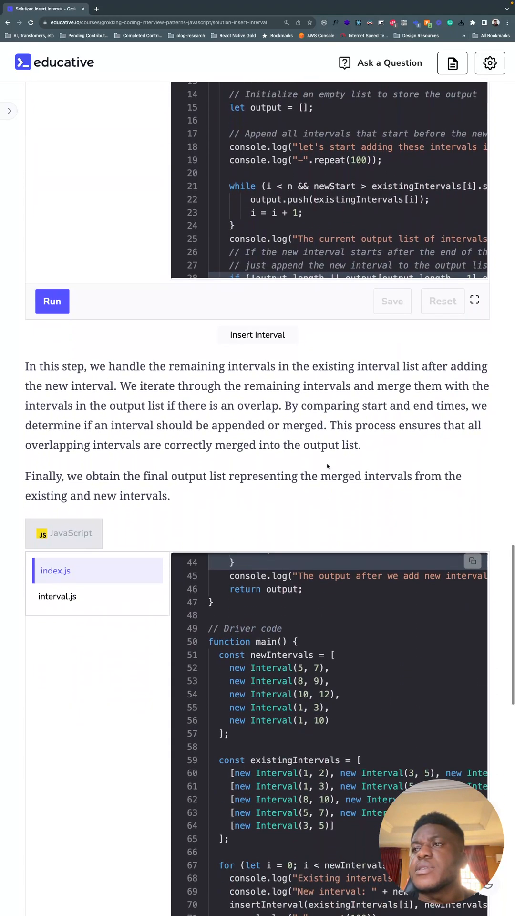
scroll("down", 3)
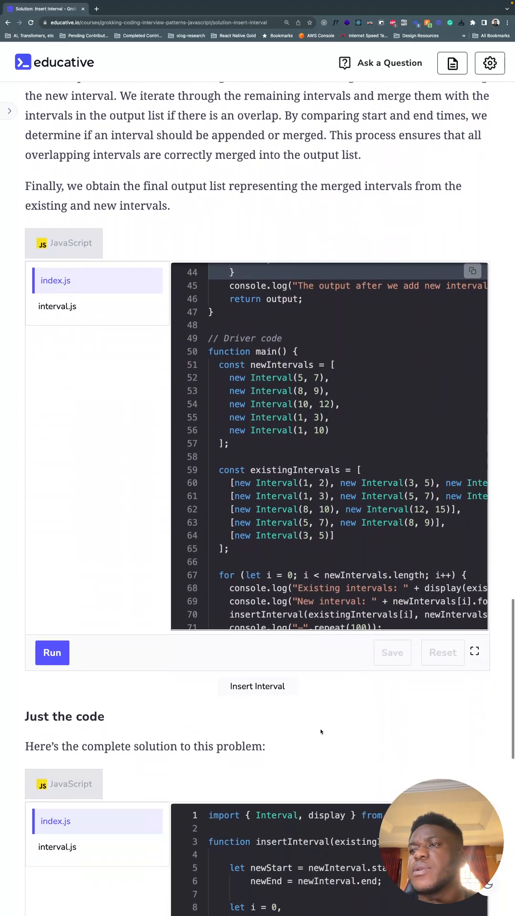
scroll("down", 3)
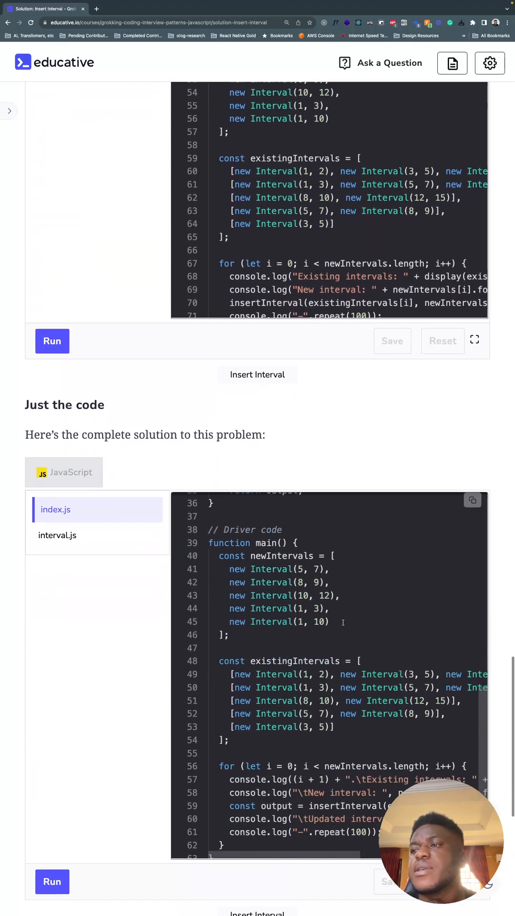
scroll("down", 3)
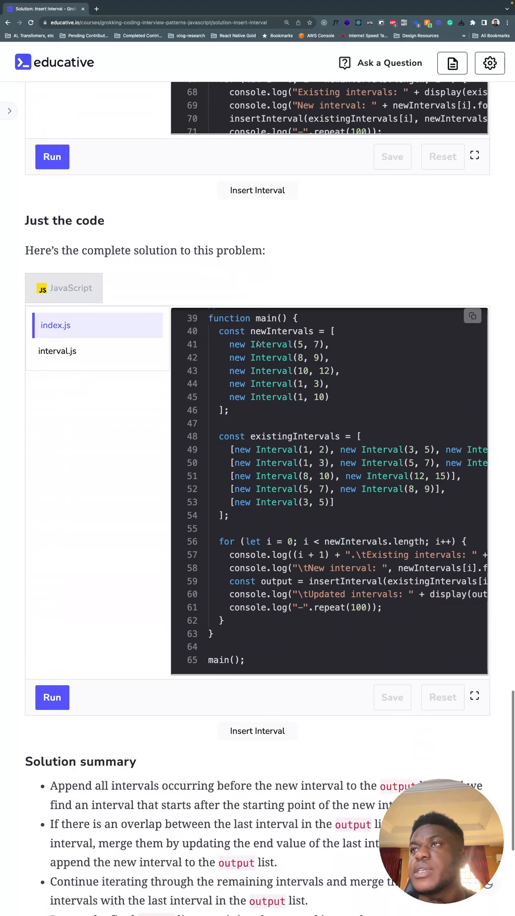
scroll("down", 3)
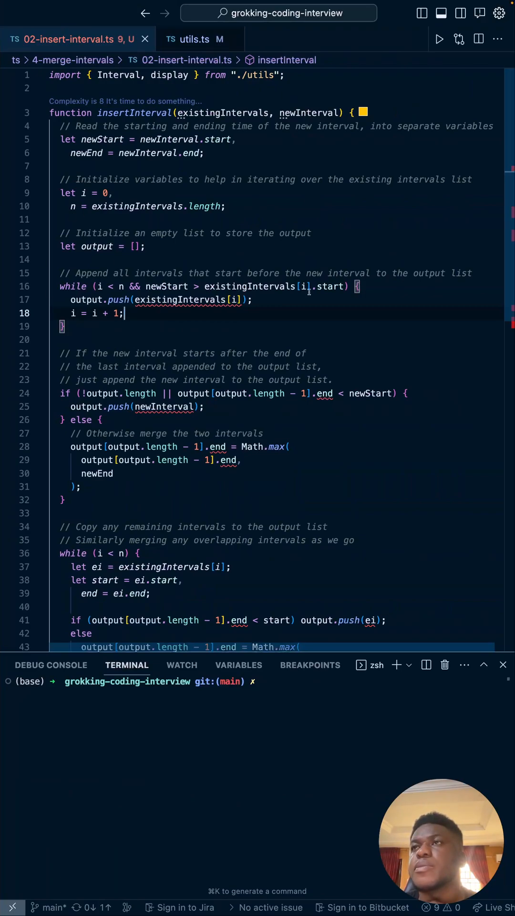
mouse_move(473, 624)
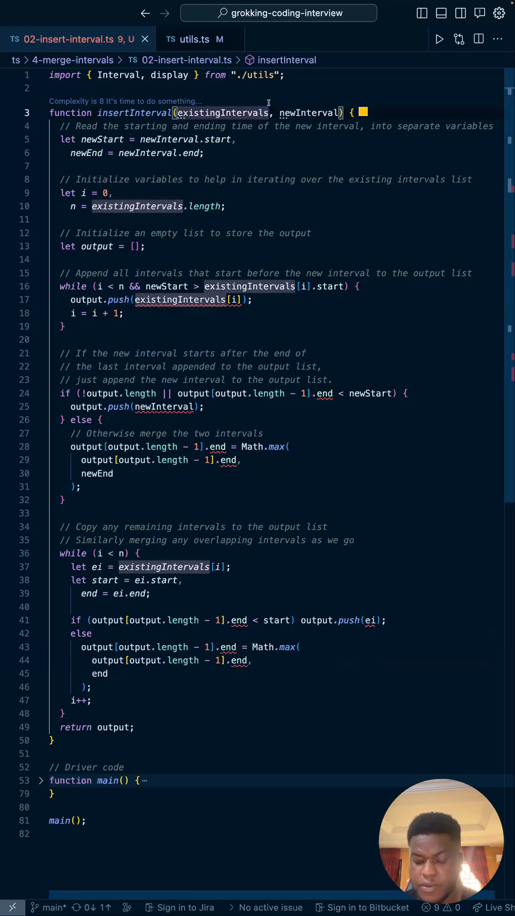
Annotate existingIntervals as Interval[], newInterval as Interval, and output as Interval[].
type(": Interval")
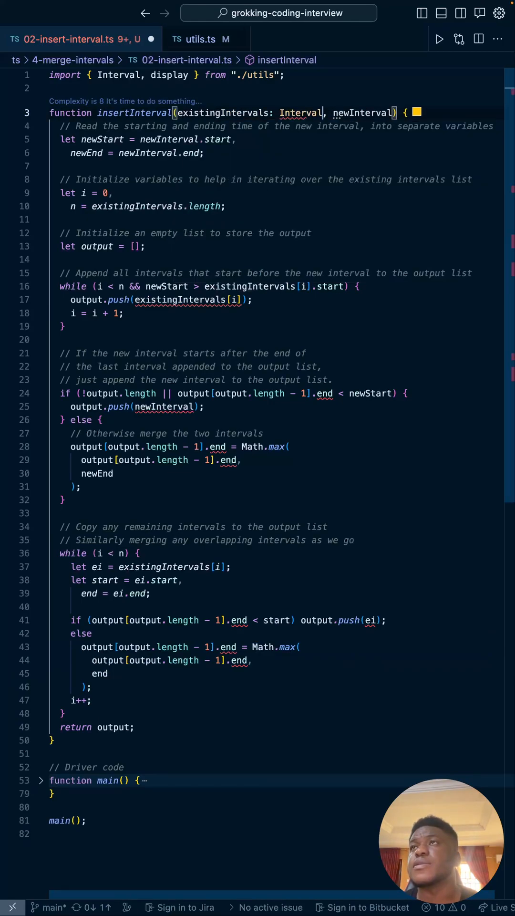
type("[]")
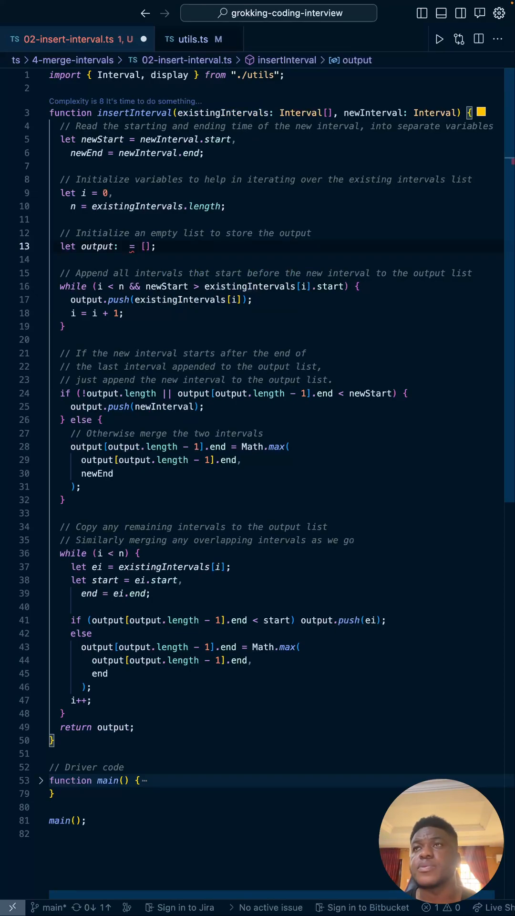
type("Interval[")
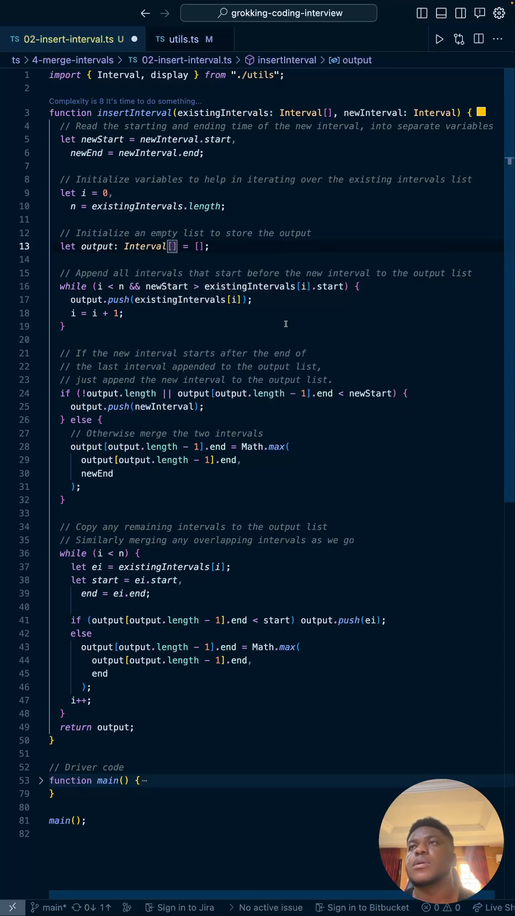
left_click(284, 232)
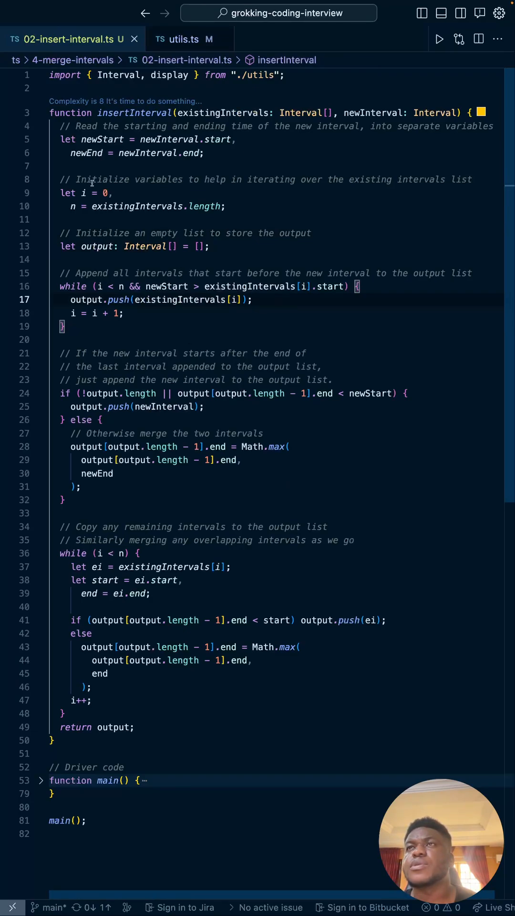
Set breakpoints on the first while loop, the line 24 overlap check, and the remaining-intervals loop.
left_click(252, 299)
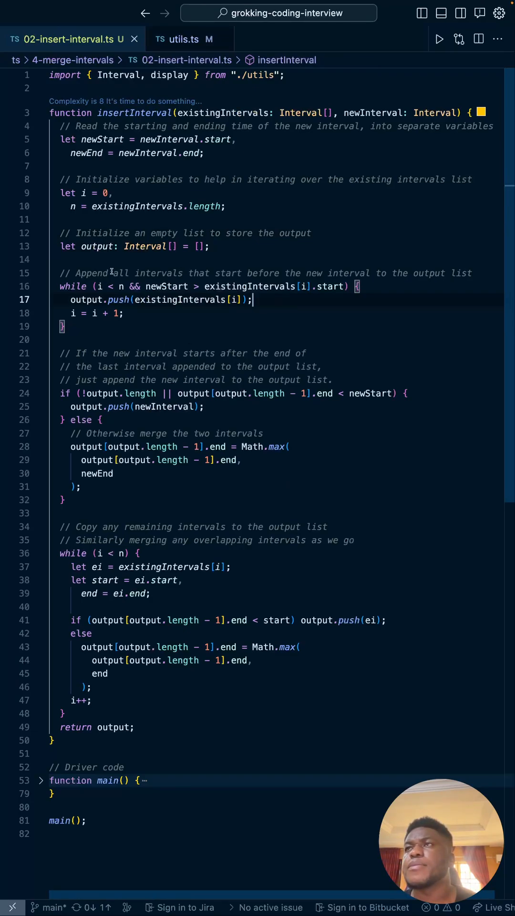
left_click(6, 286)
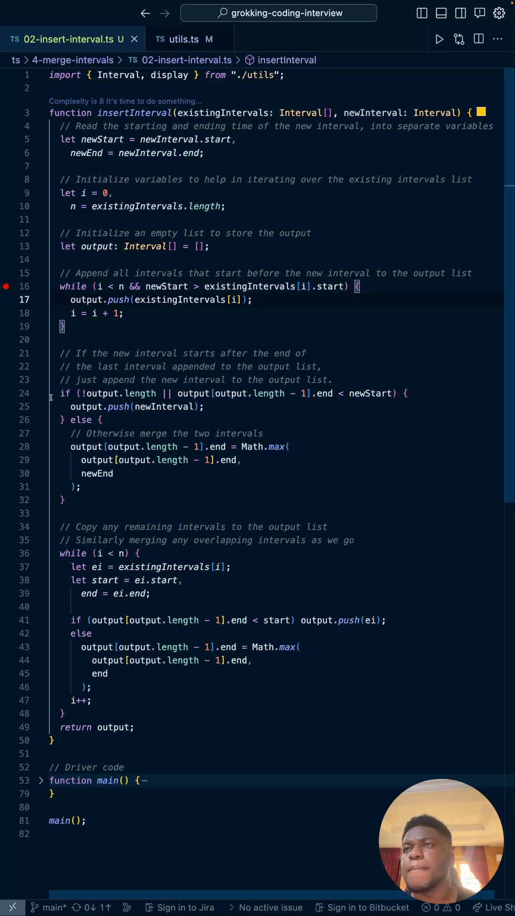
left_click(6, 419)
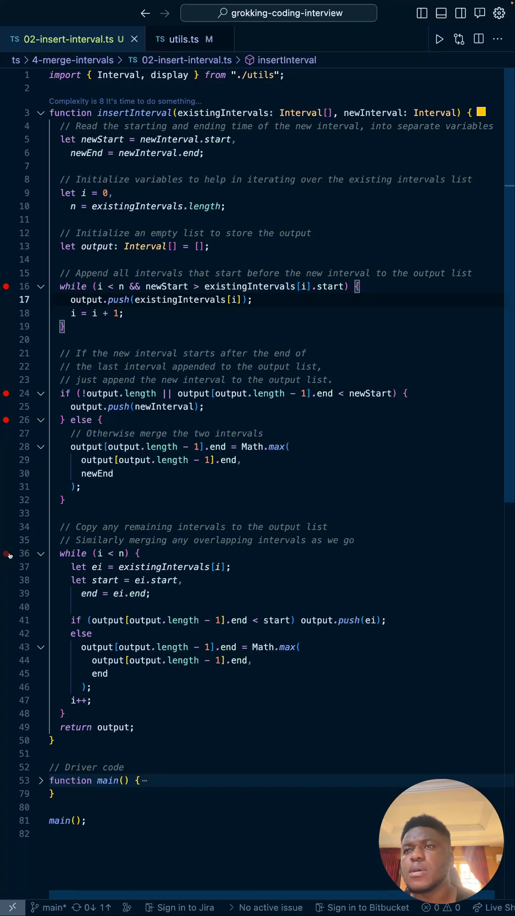
left_click(8, 619)
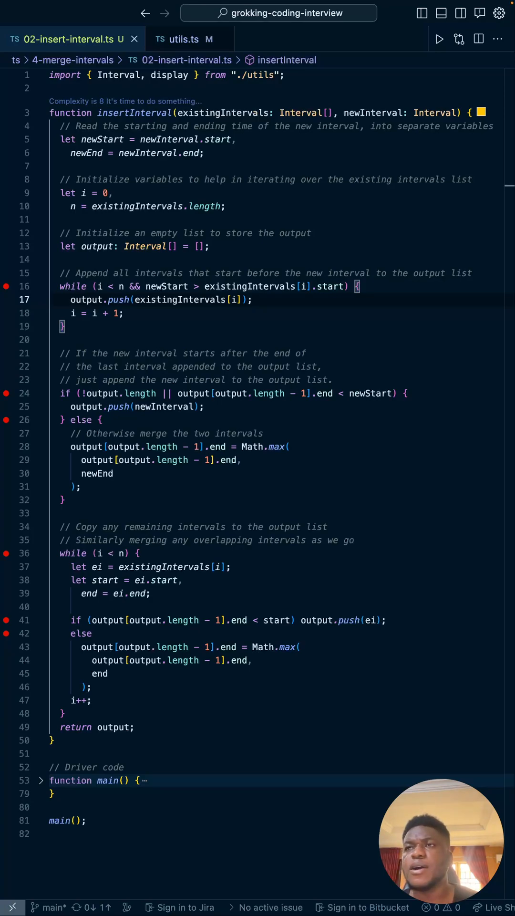
left_click(252, 299)
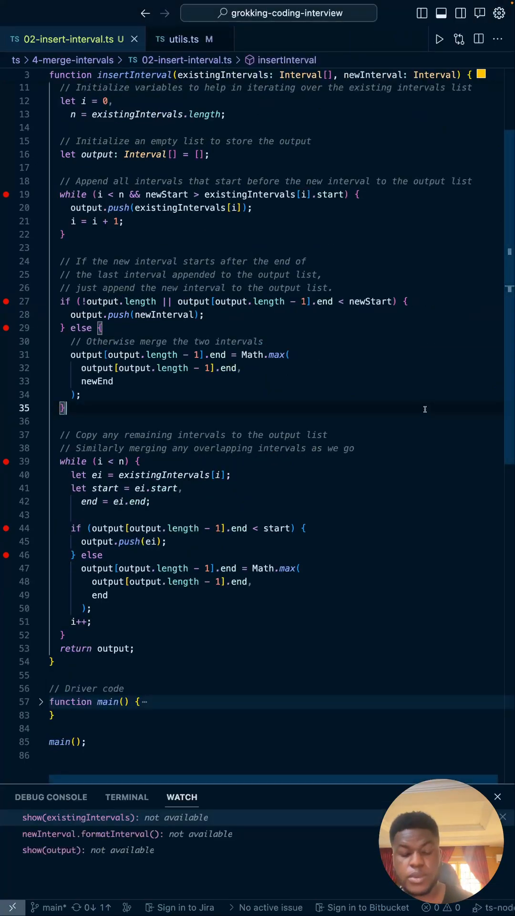
Start the ts-node debugging session and view the Watch panel's intervals and empty output.
left_click(431, 39)
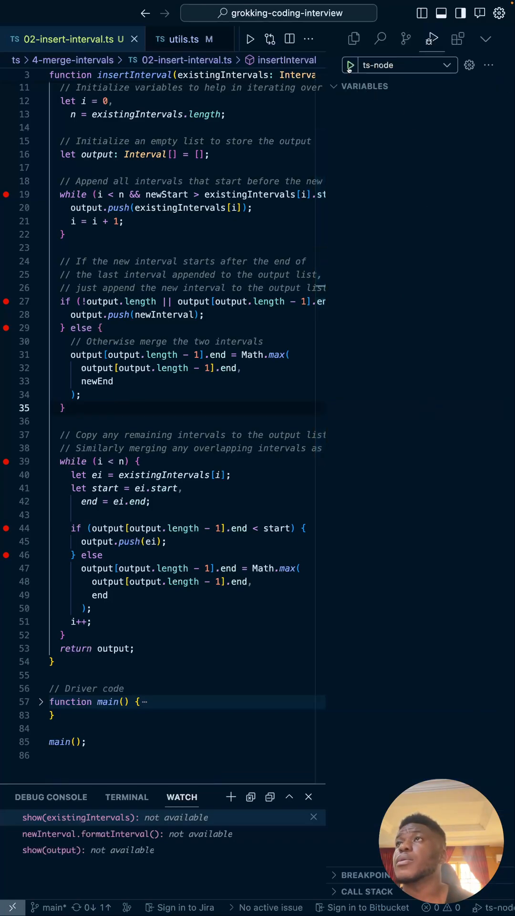
left_click(249, 39)
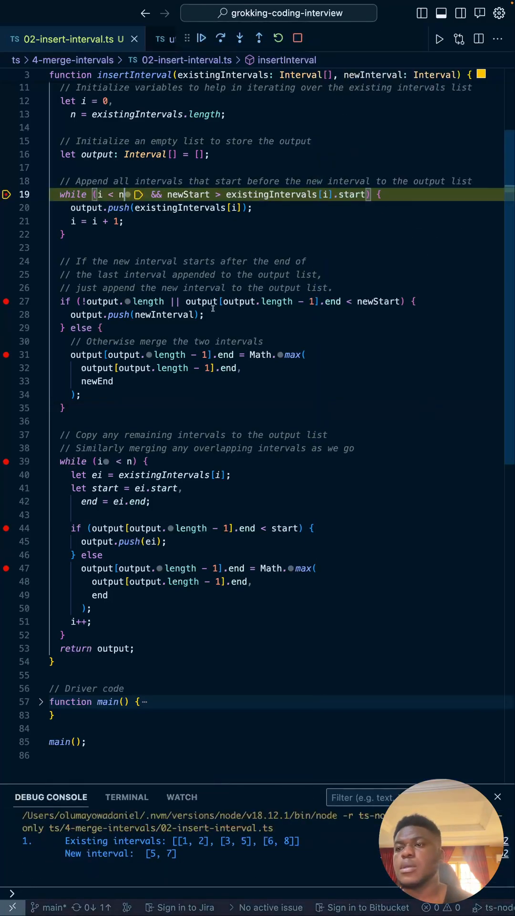
left_click(182, 797)
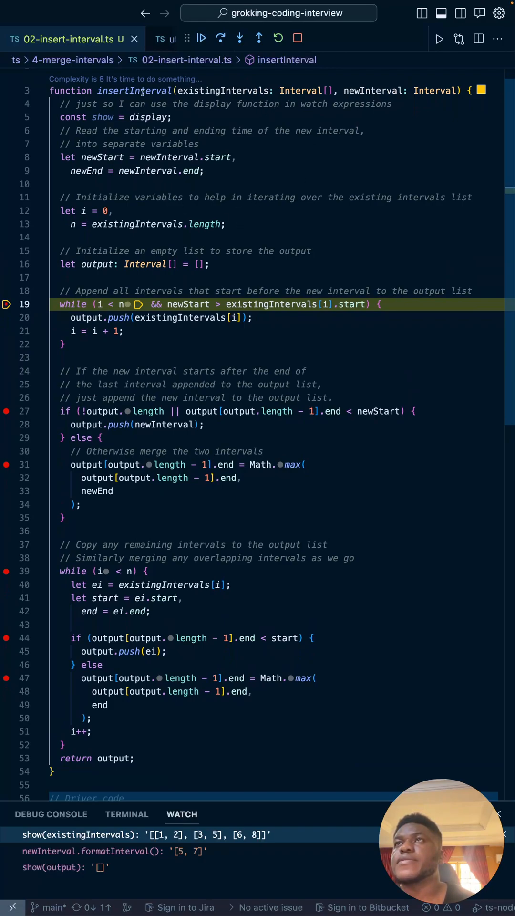
mouse_move(134, 91)
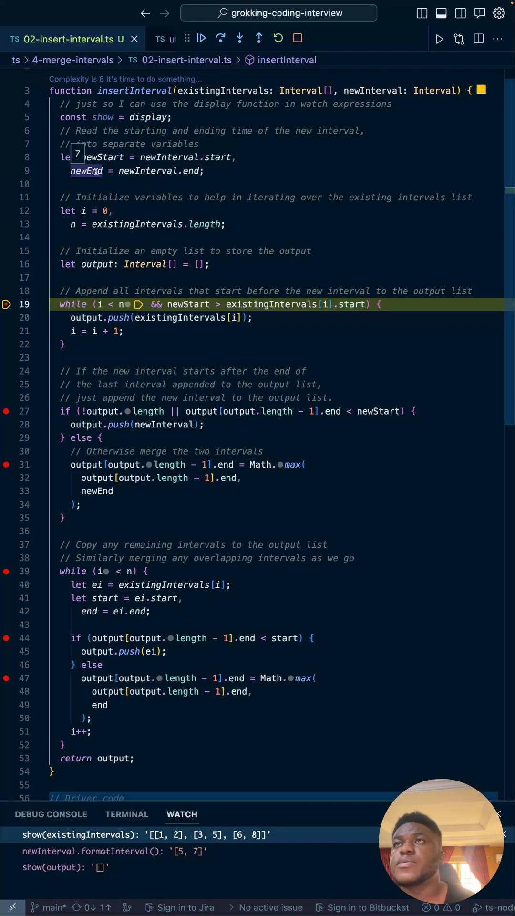
mouse_move(160, 201)
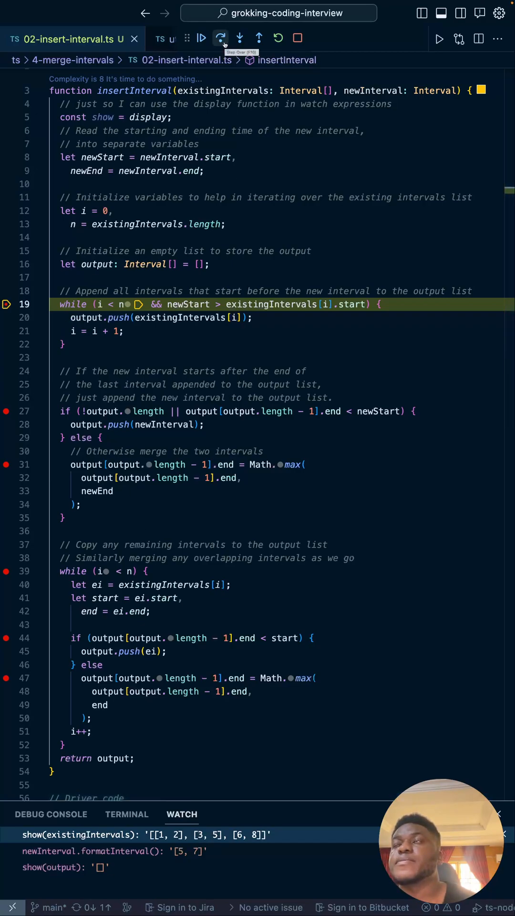
Step over one statement so the watched output reads [[1, 2], [3, 5]].
left_click(221, 39)
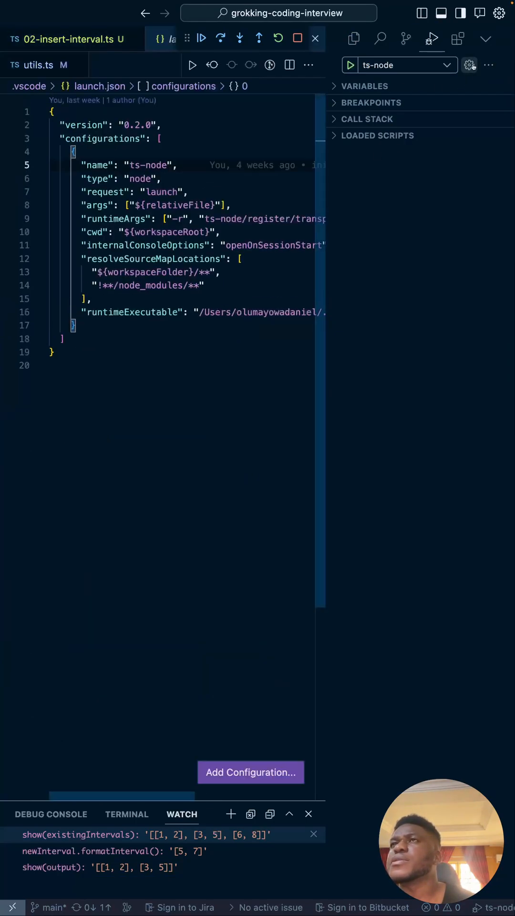
Close launch.json and restart debugging the insert-interval file with the ts-node configuration.
left_click(297, 38)
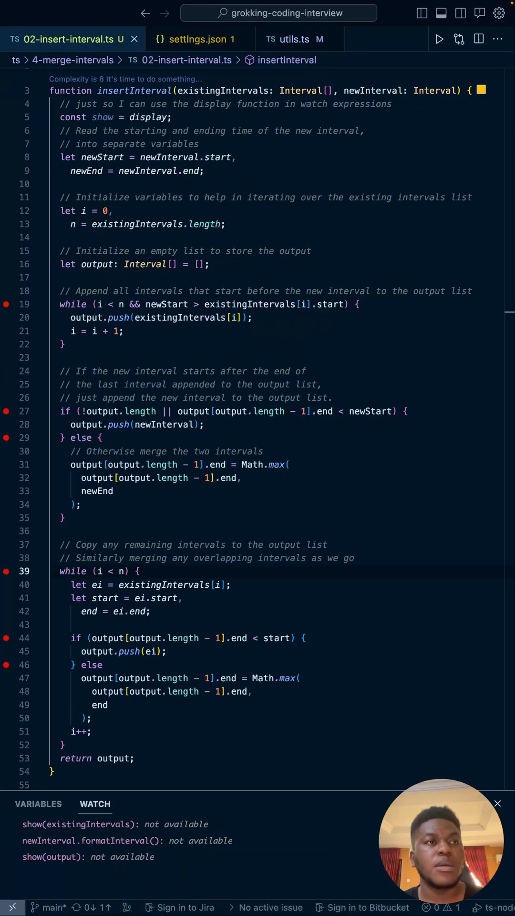
mouse_move(398, 609)
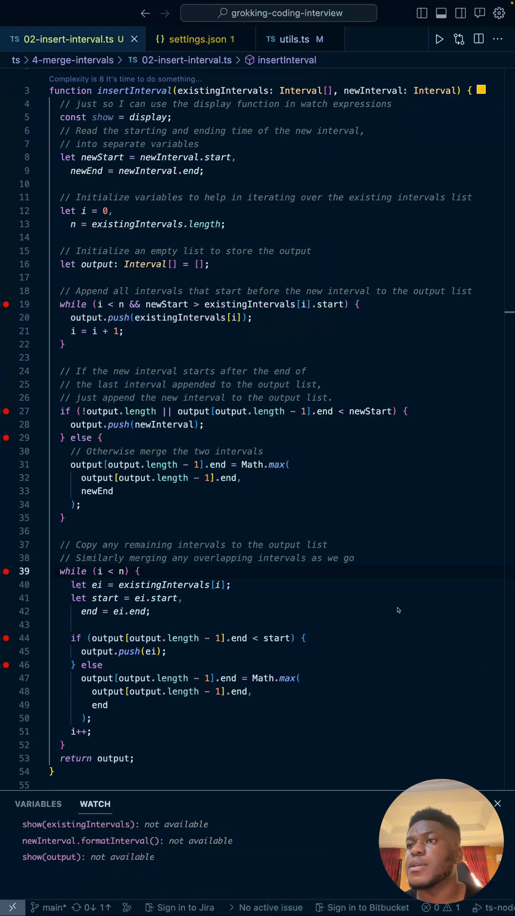
left_click(206, 424)
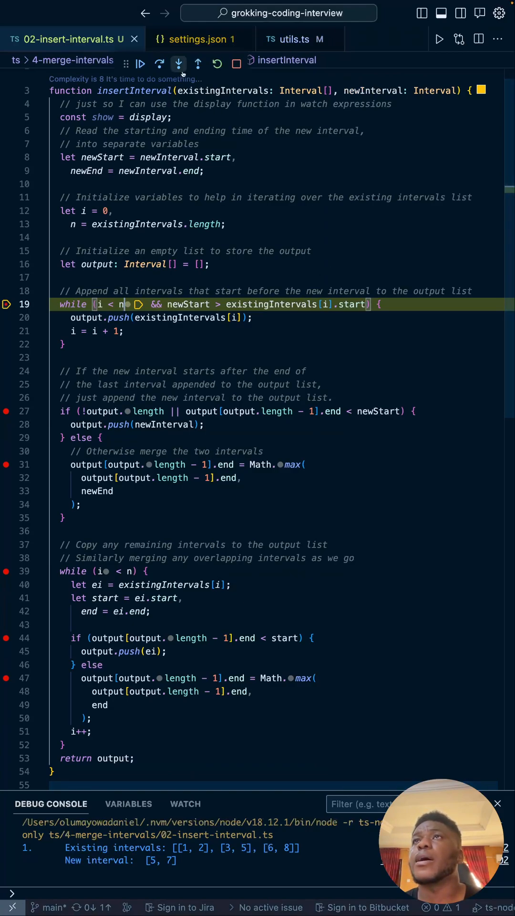
Step and continue through the first loop, adding [1, 2], until the line 31 breakpoint.
left_click(200, 39)
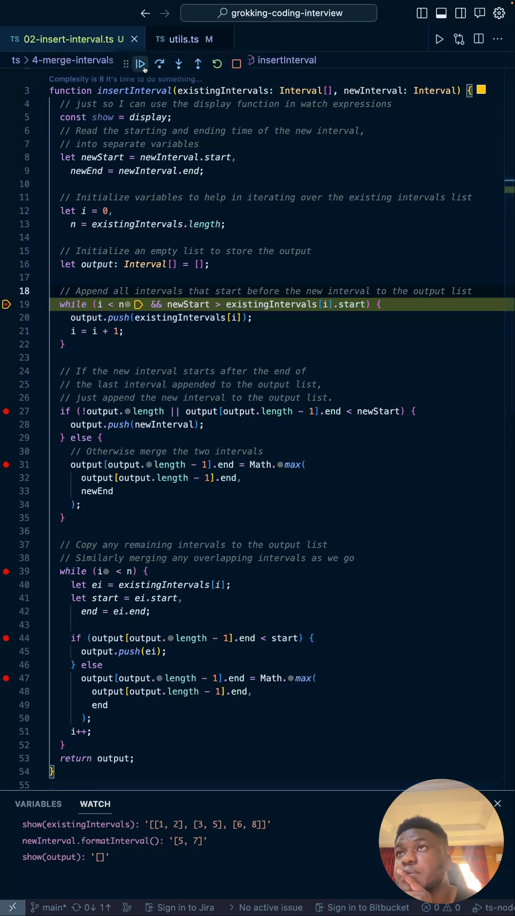
left_click(140, 63)
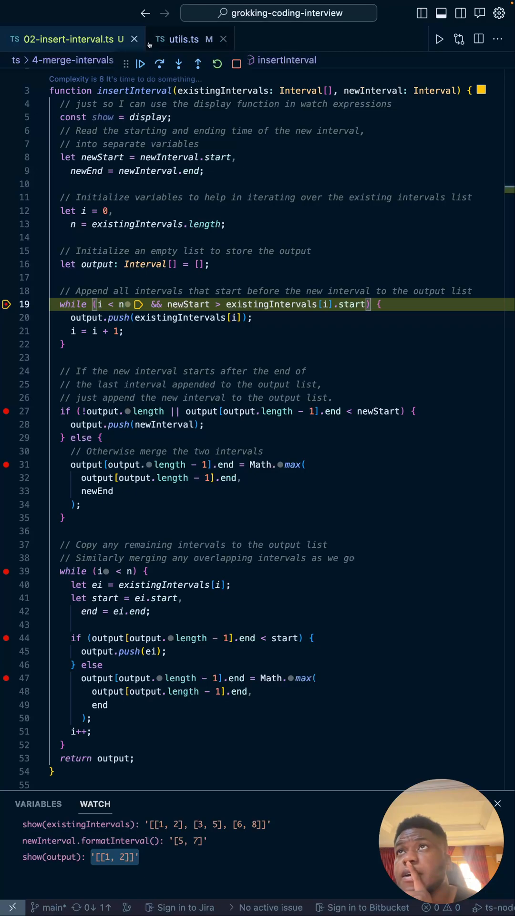
left_click(140, 63)
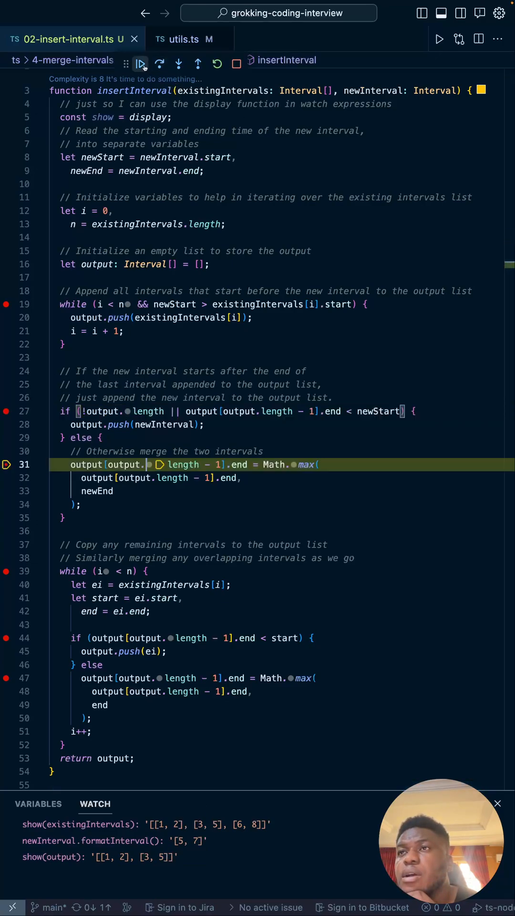
Continue past line 31 so the interval merges to [3, 7], stopping at line 39.
left_click(140, 63)
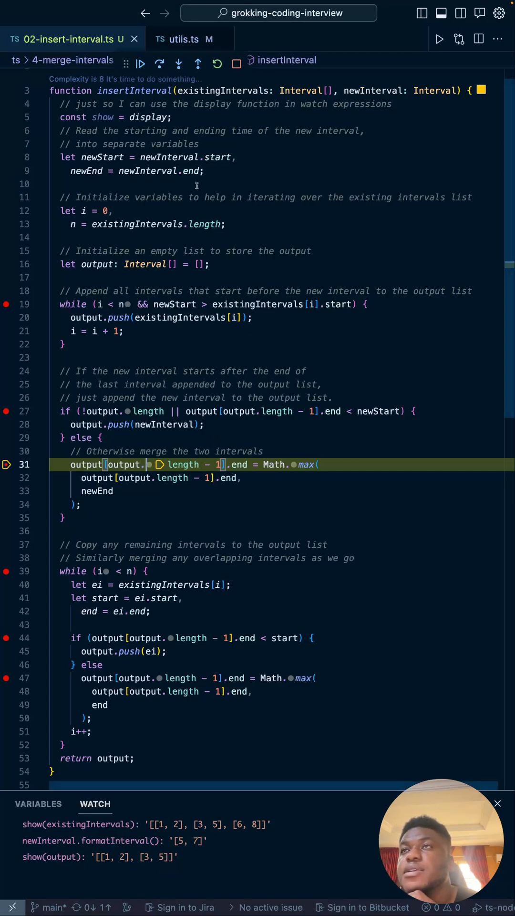
left_click(141, 63)
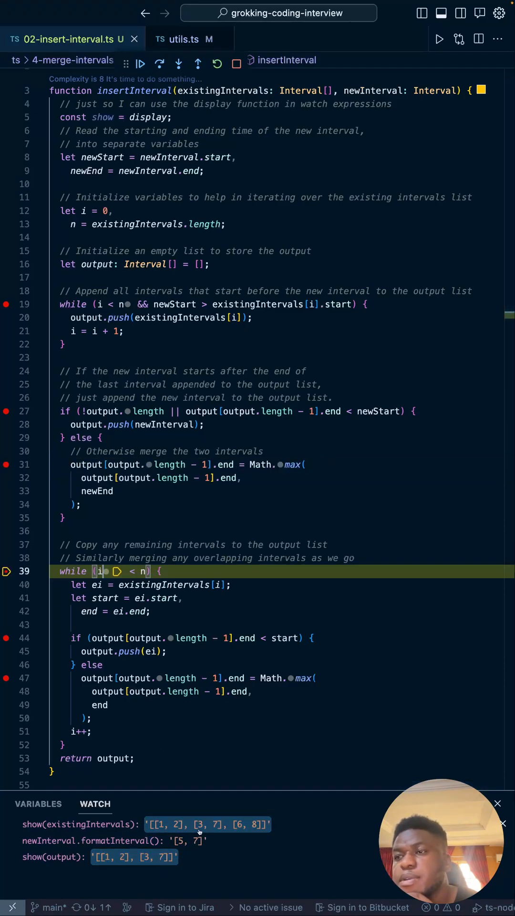
Step over twice into the remaining-intervals loop body and start a new watch expression.
scroll("down", 3)
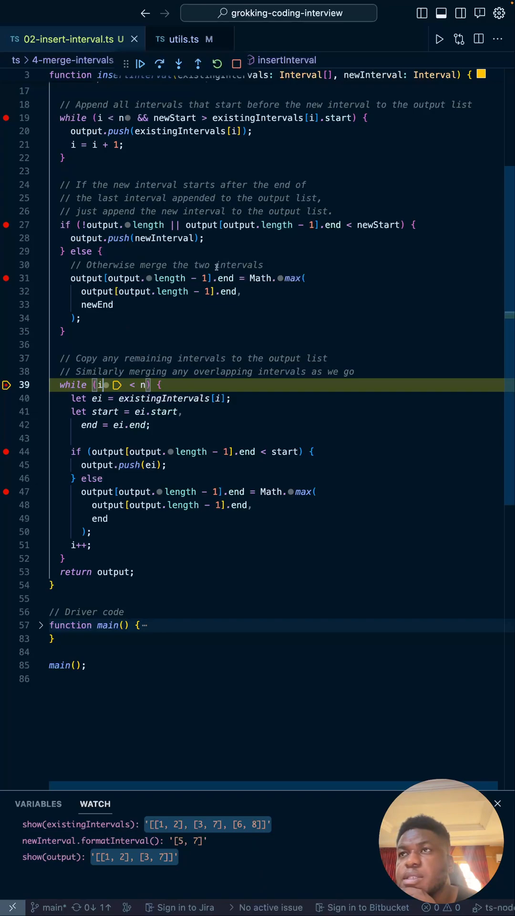
left_click(159, 64)
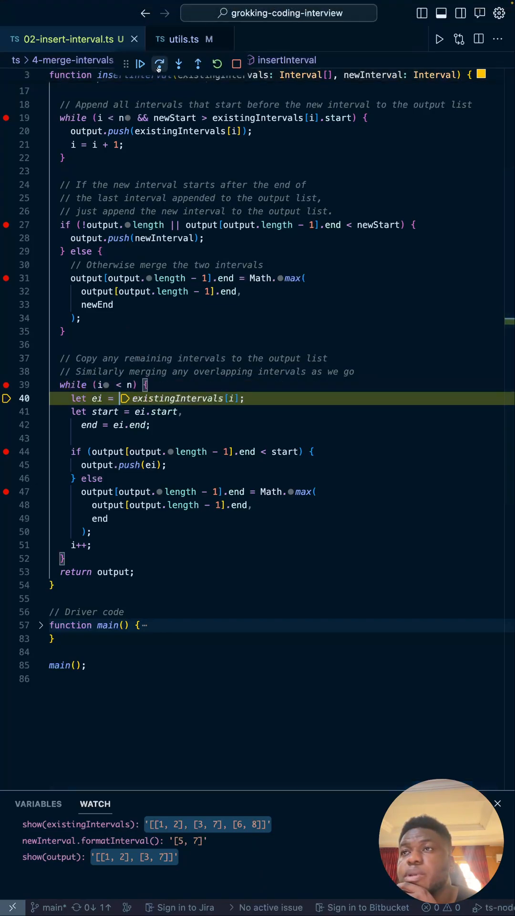
left_click(159, 63)
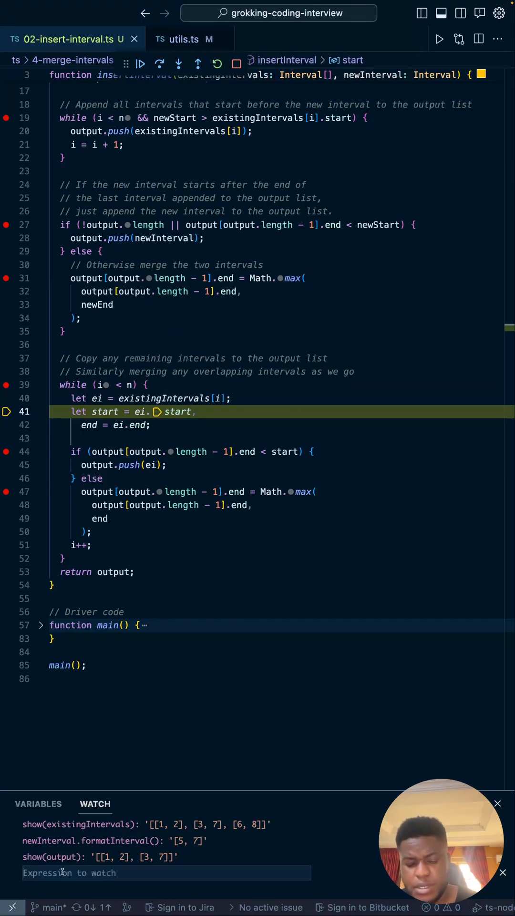
Watch ei.formatInterval(), showing [6, 8], and step over to the overlap check on line 44.
type("ei.format")
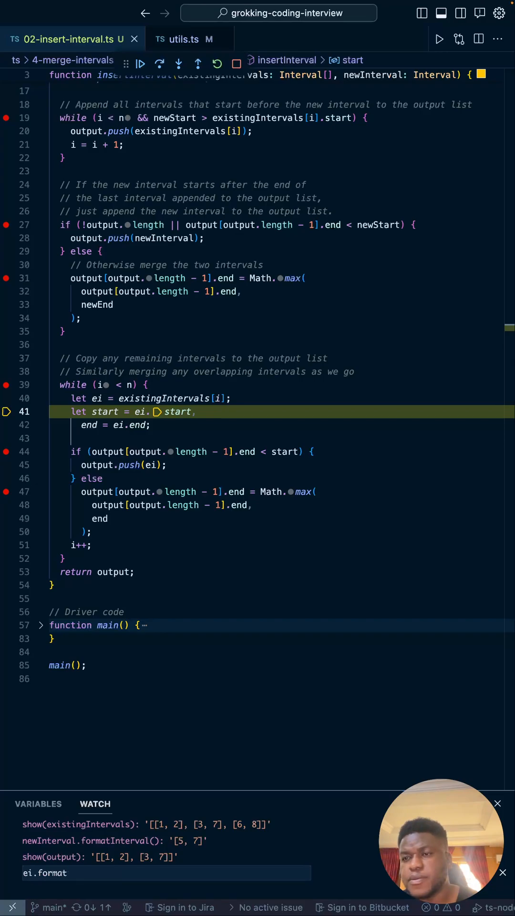
type("Interval(")
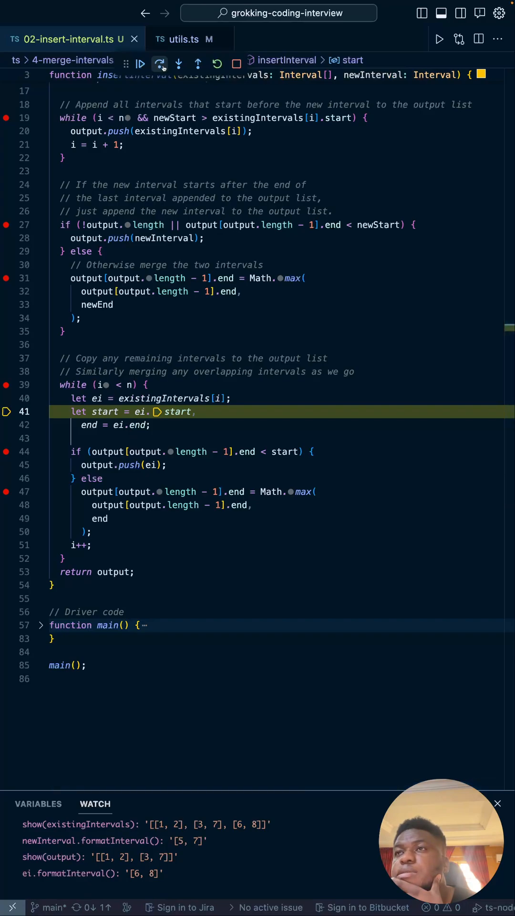
left_click(159, 63)
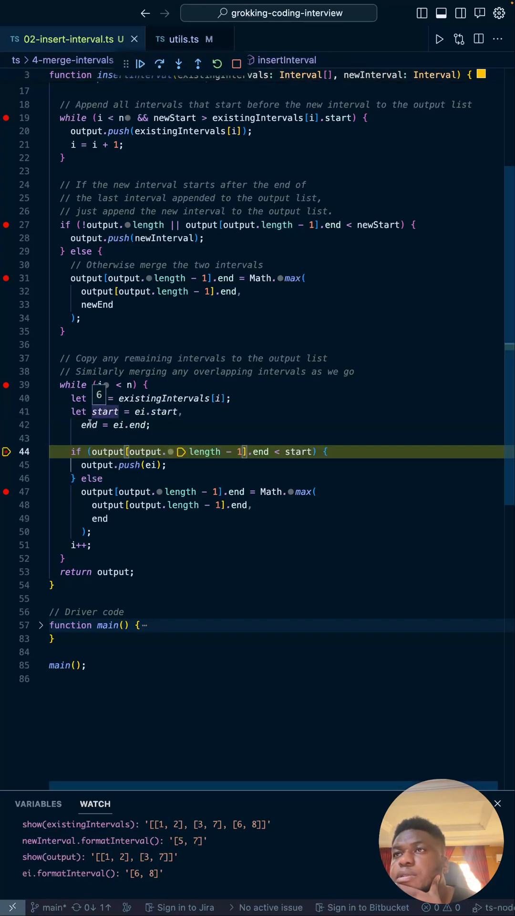
scroll("down", 3)
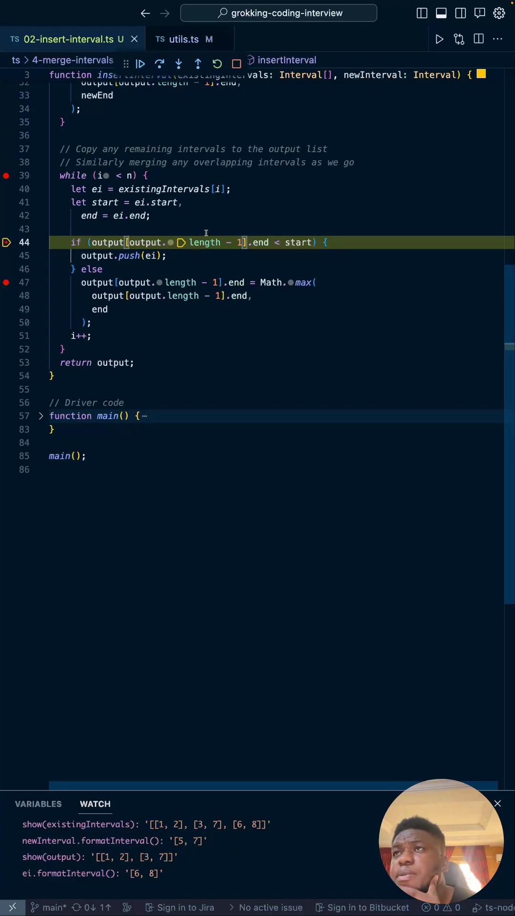
mouse_move(349, 231)
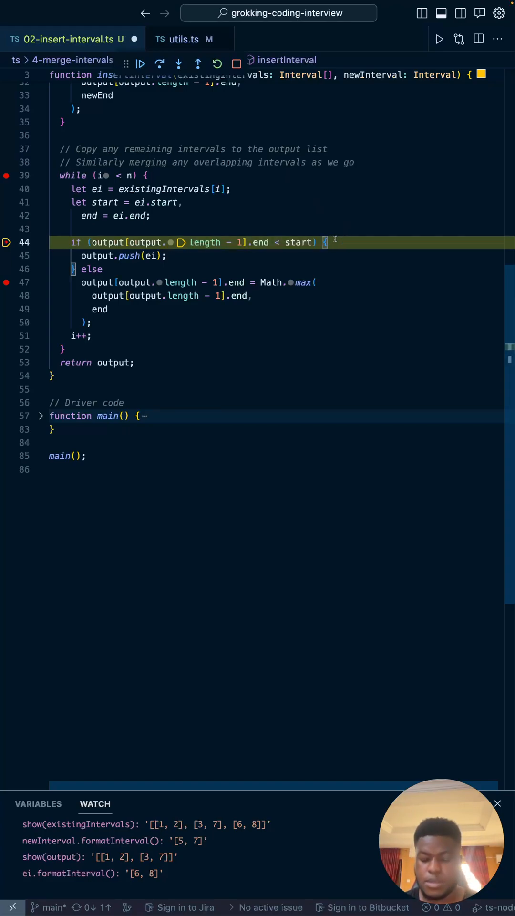
Type a '// no overlap' comment on the if branch of the overlap check.
type("// no overlap")
left_click(141, 323)
type("}")
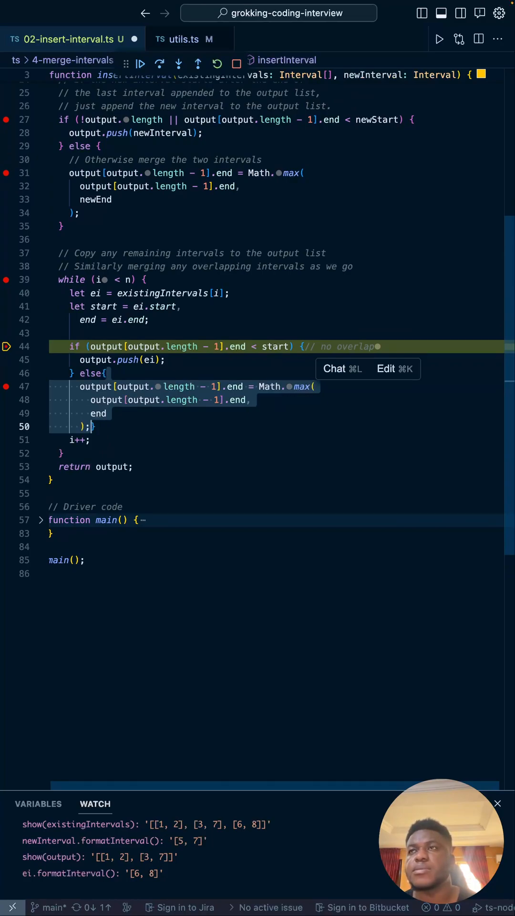
mouse_move(116, 413)
type("// overlap")
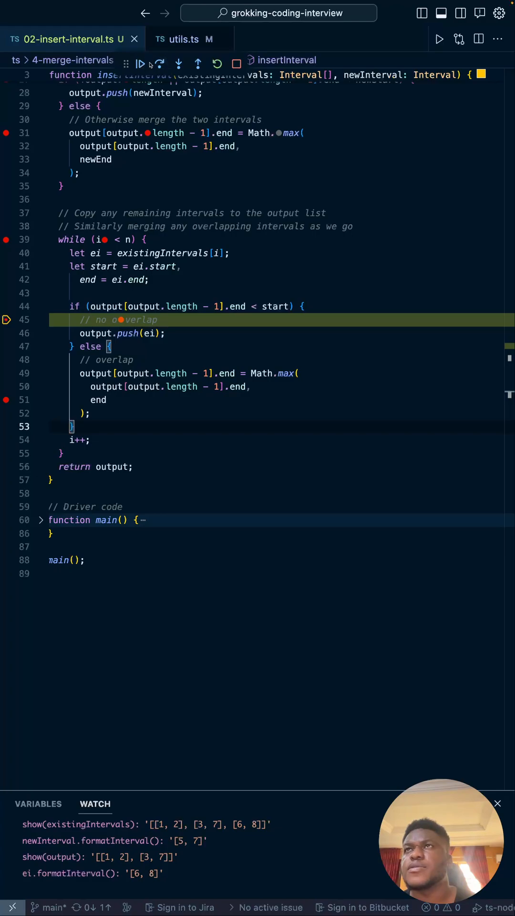
Continue to line 51 merging into [3, 8], then continue back to line 39.
left_click(140, 62)
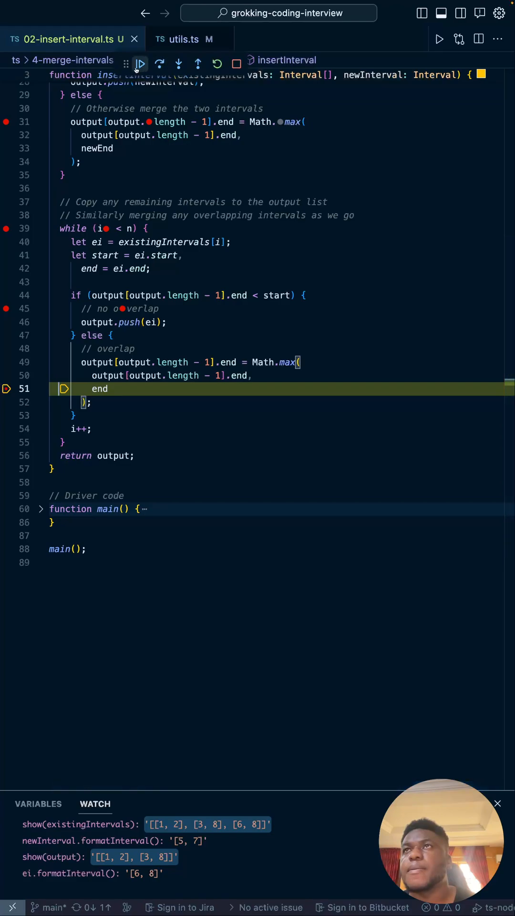
left_click(139, 64)
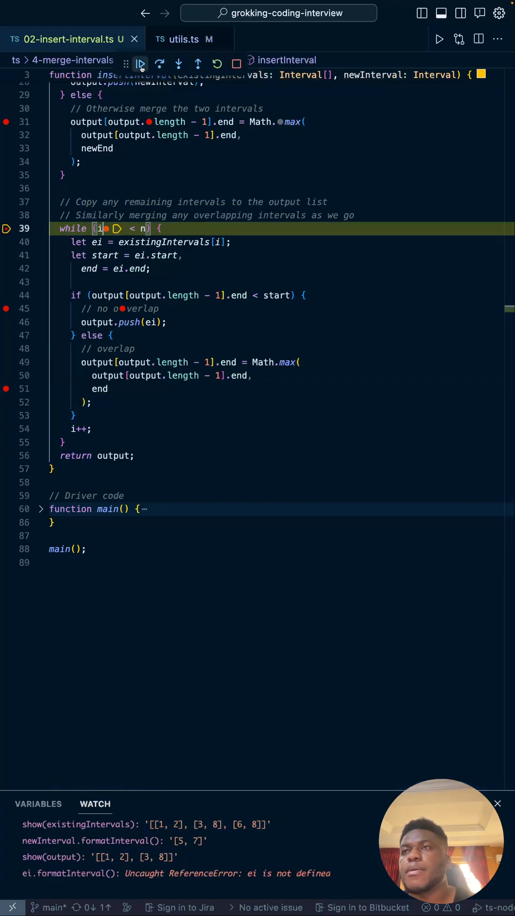